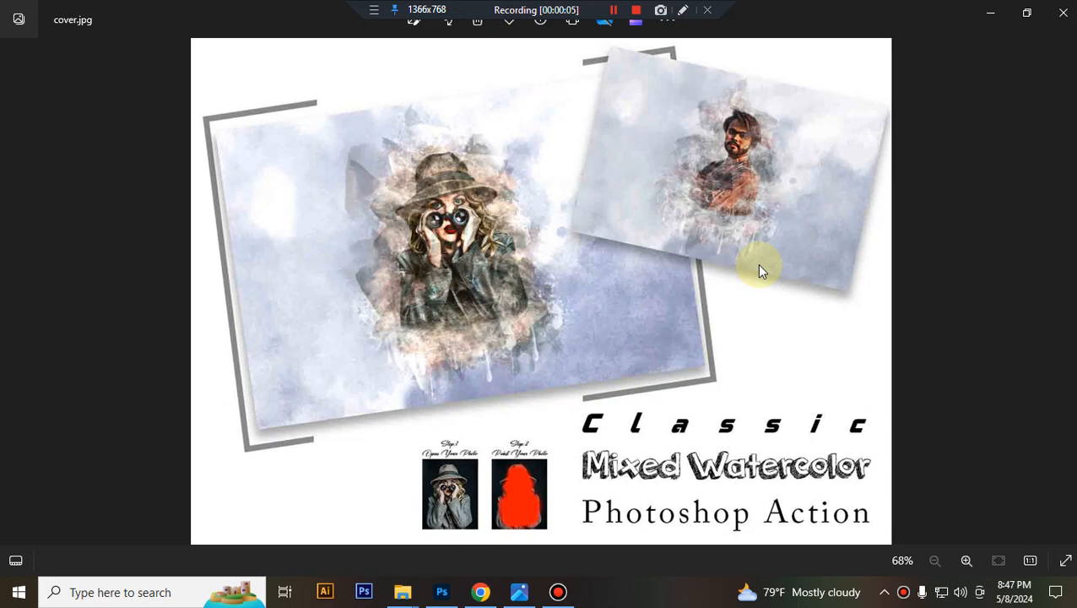
mouse_move(443, 591)
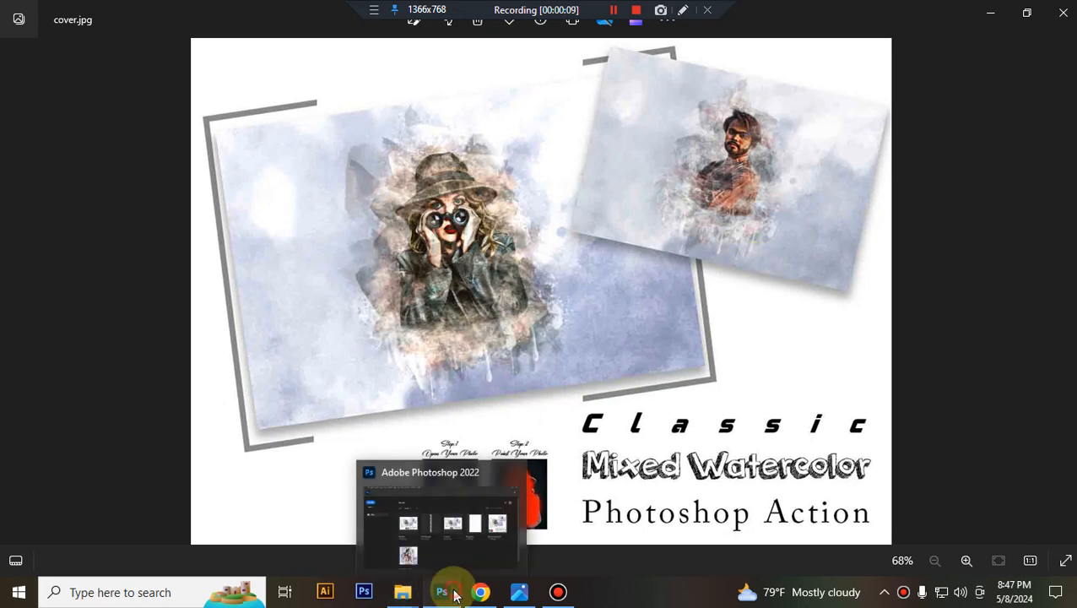
Load the Classic Mixed Watercolor .atn action file from its folder into Photoshop.
click(442, 591)
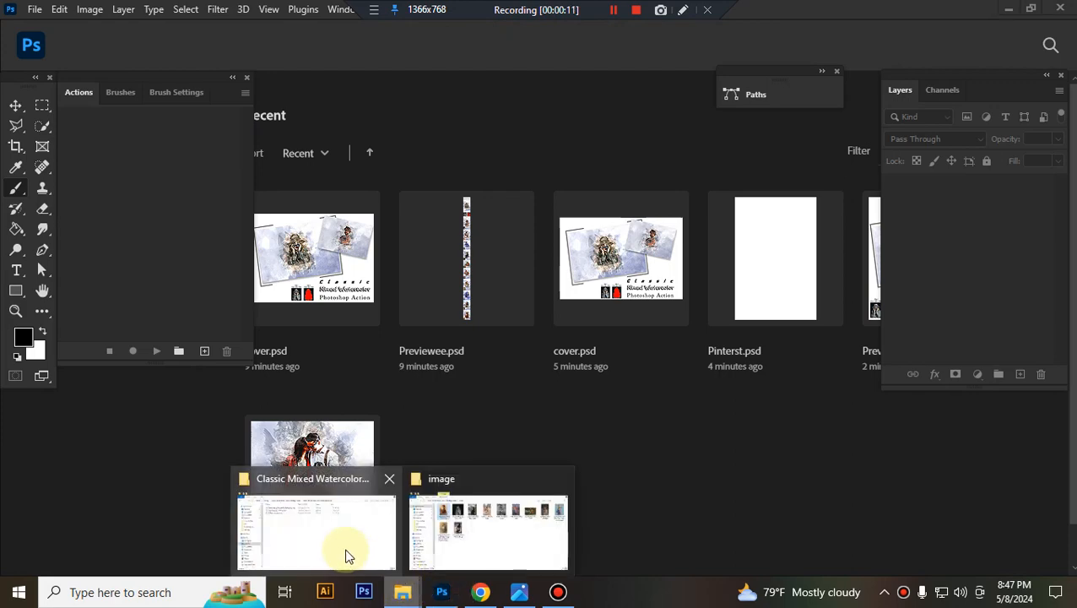
click(314, 531)
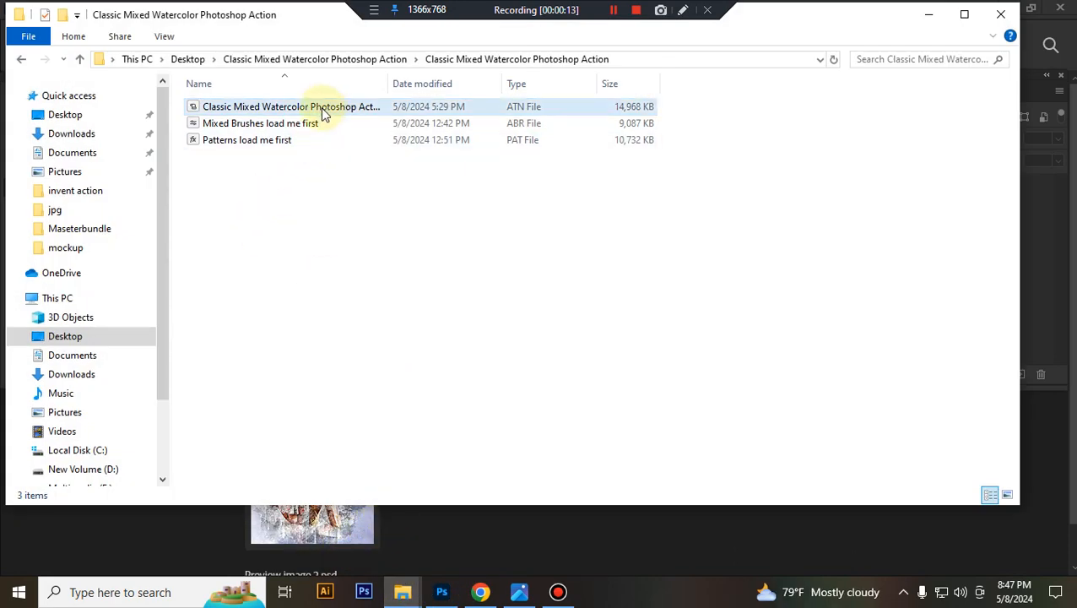
click(291, 106)
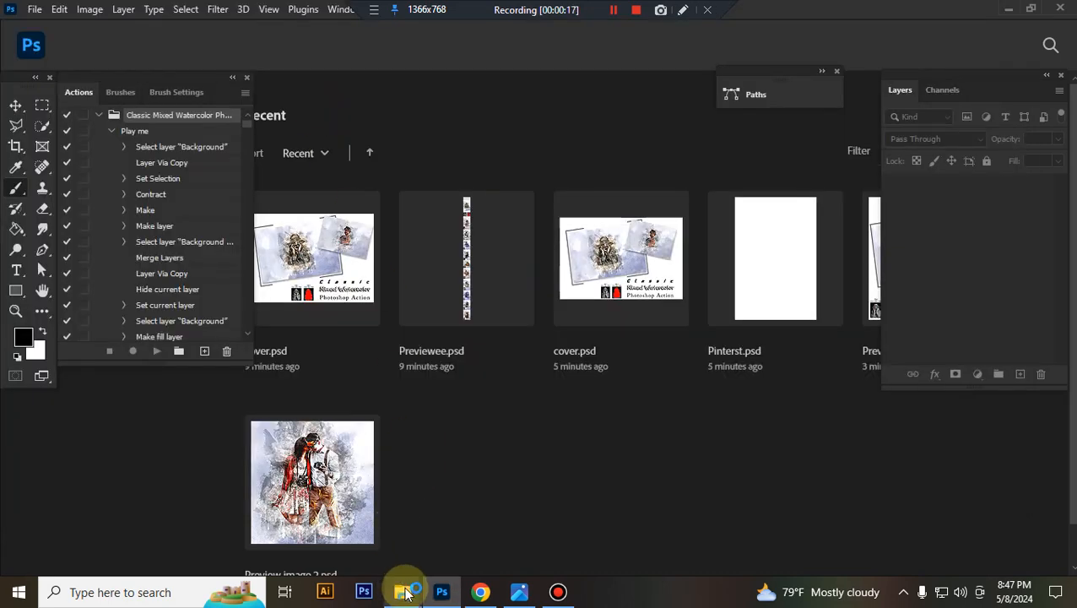
click(402, 591)
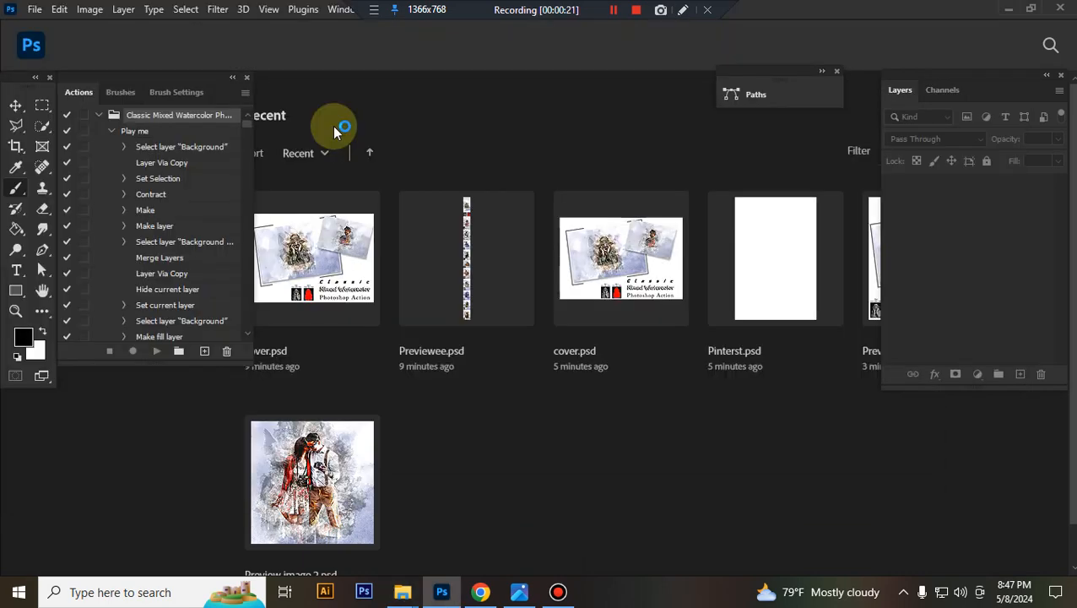
mouse_move(402, 591)
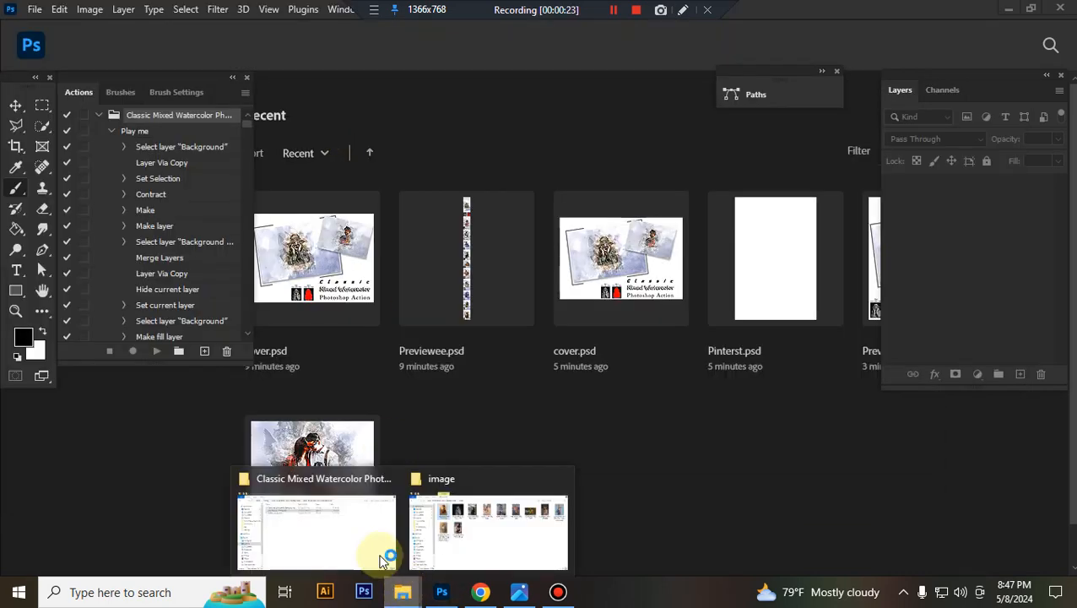
click(315, 532)
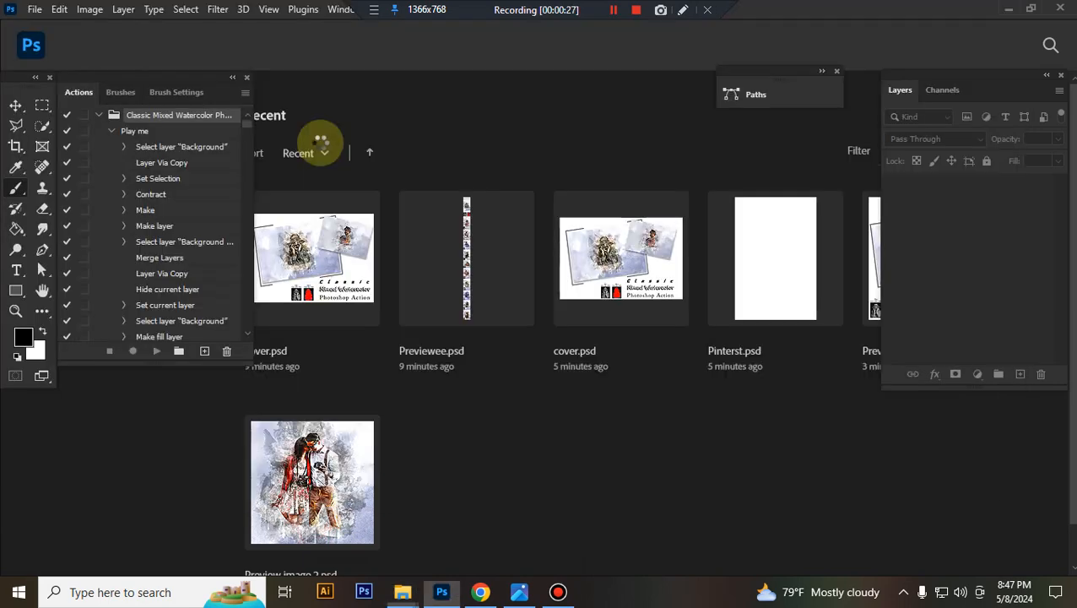
mouse_move(403, 591)
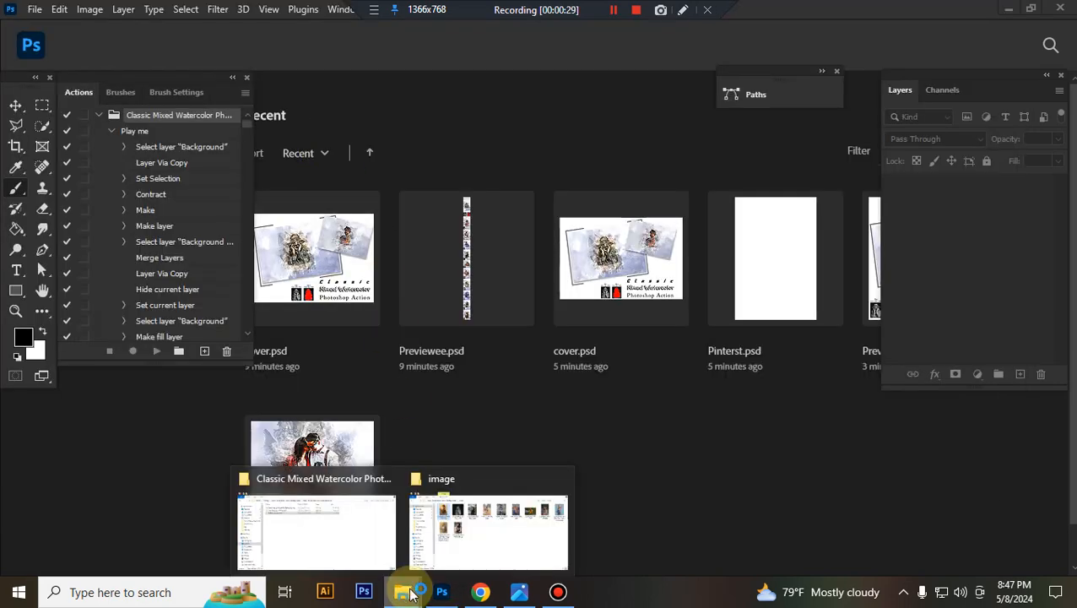
click(488, 532)
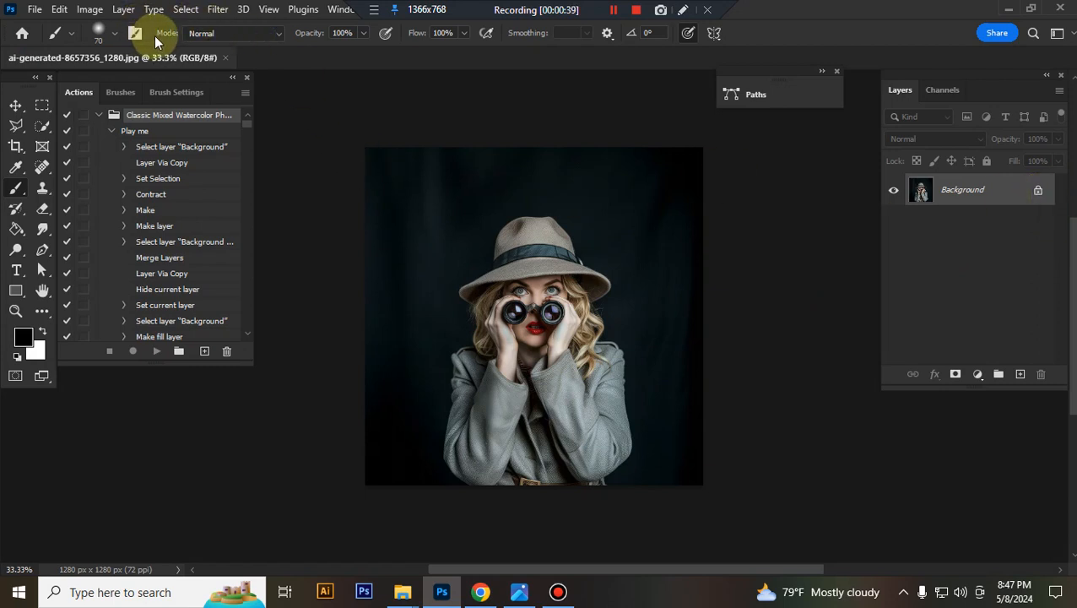
Add a new empty layer above the Background and name it 'paint'.
click(90, 9)
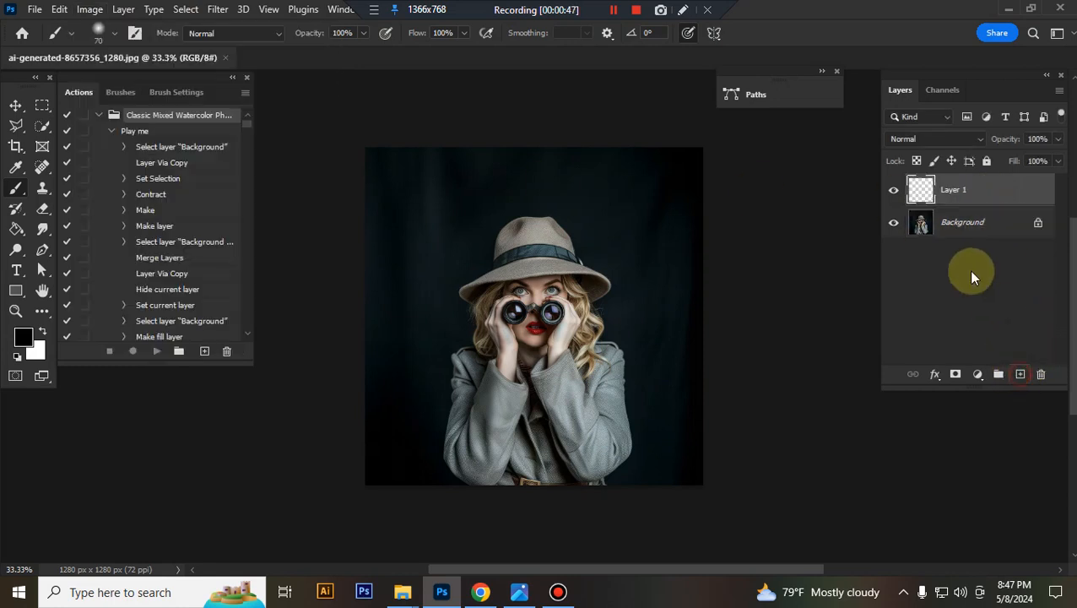
double_click(953, 189)
text(paint)
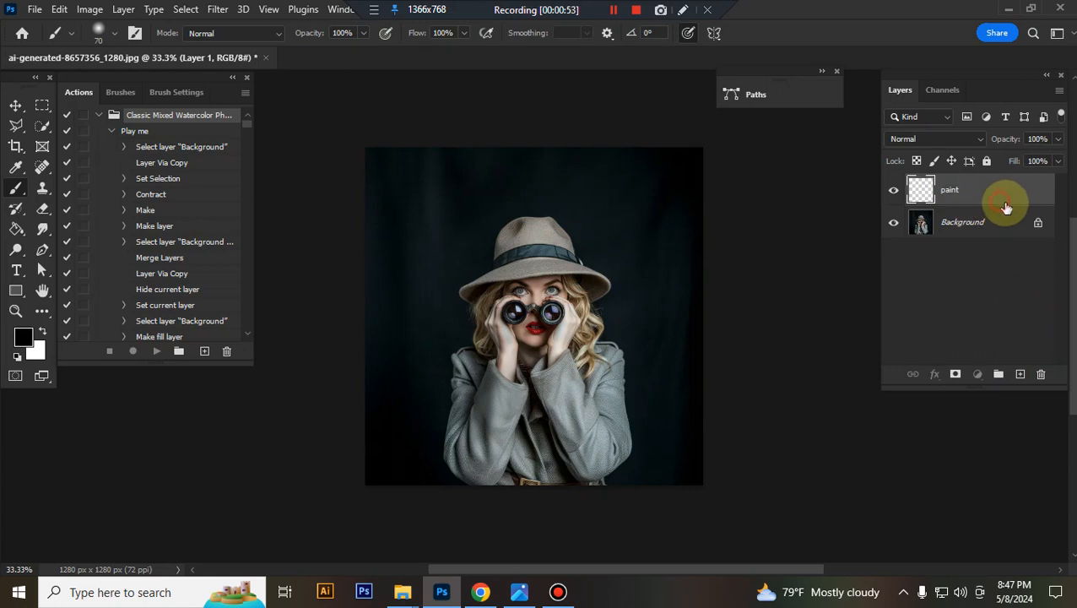
click(971, 189)
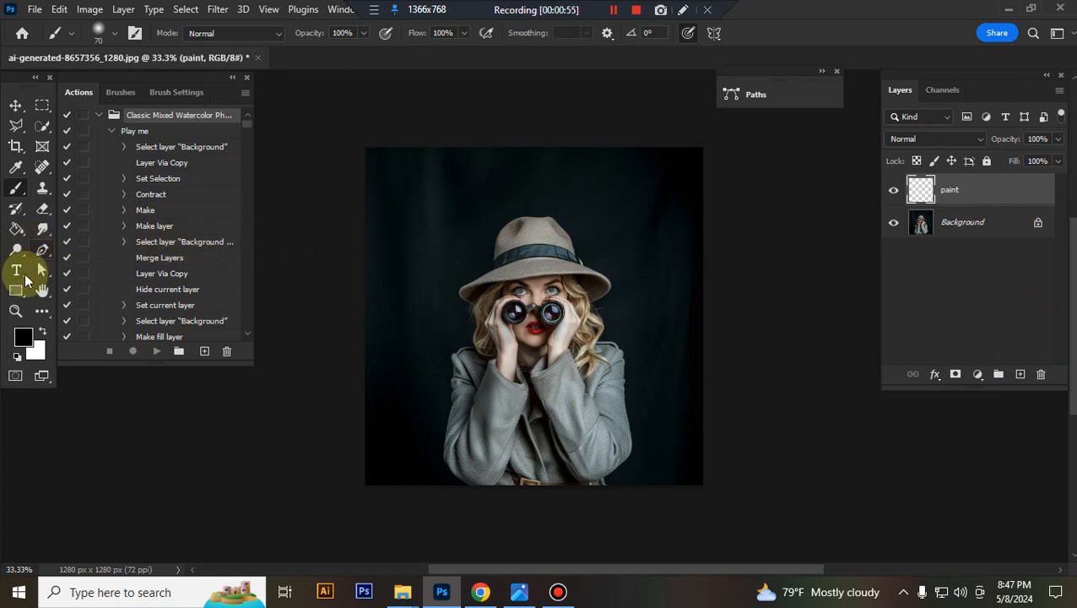
Choose bright red and paint over the hat, face, left binocular and hat brim.
click(24, 336)
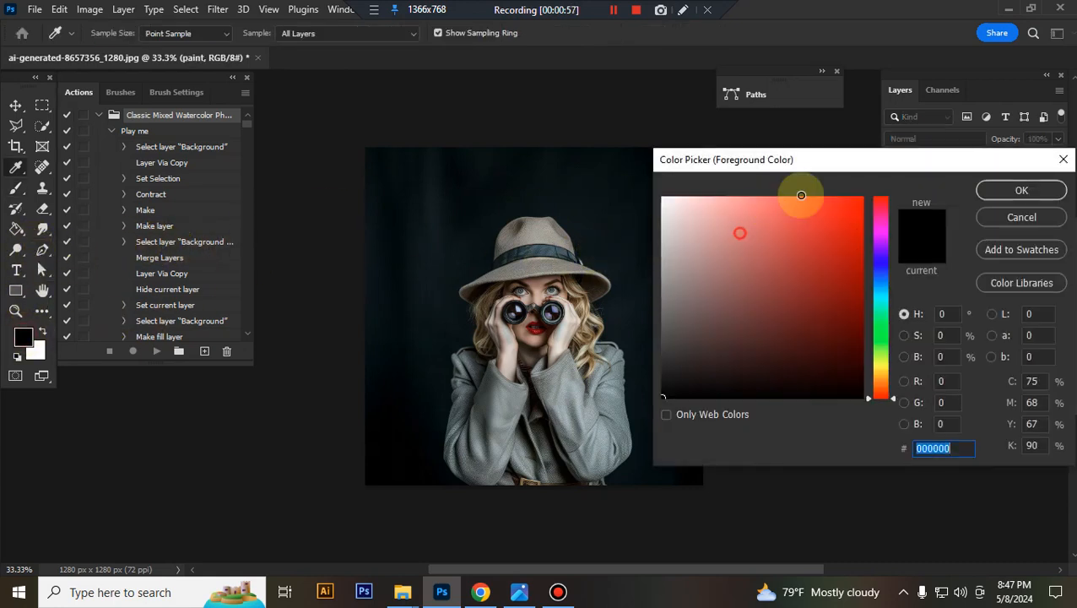
click(1022, 190)
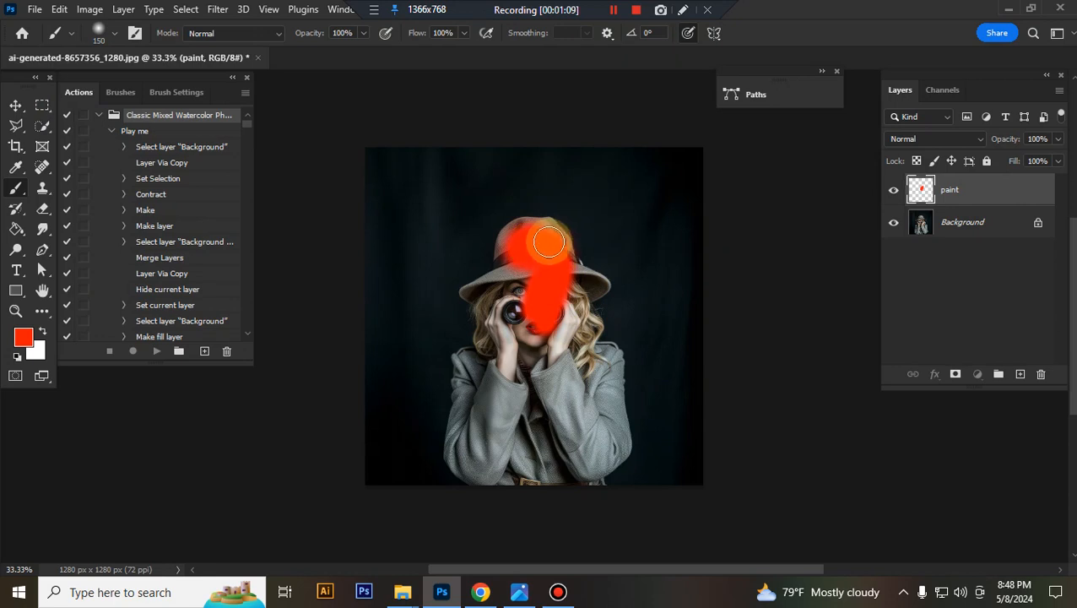
drag(549, 243, 490, 294)
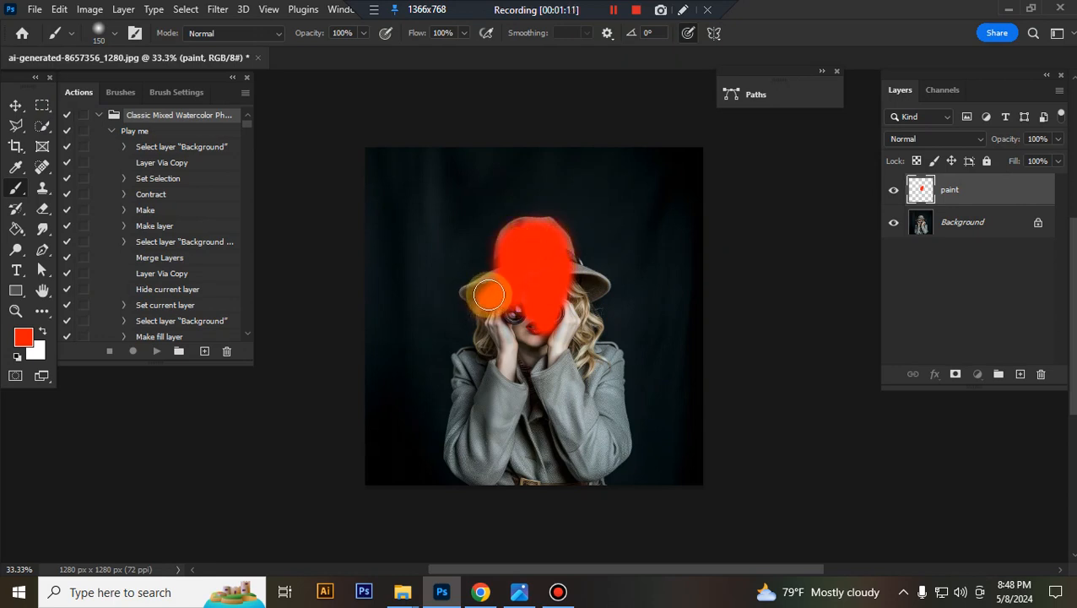
drag(489, 296, 506, 373)
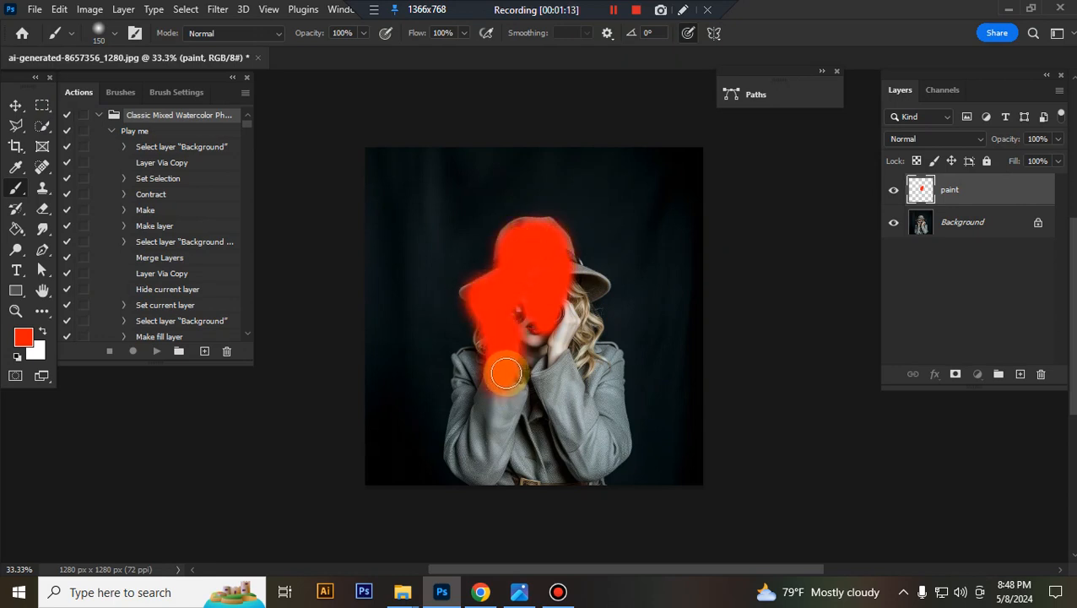
drag(507, 373, 558, 255)
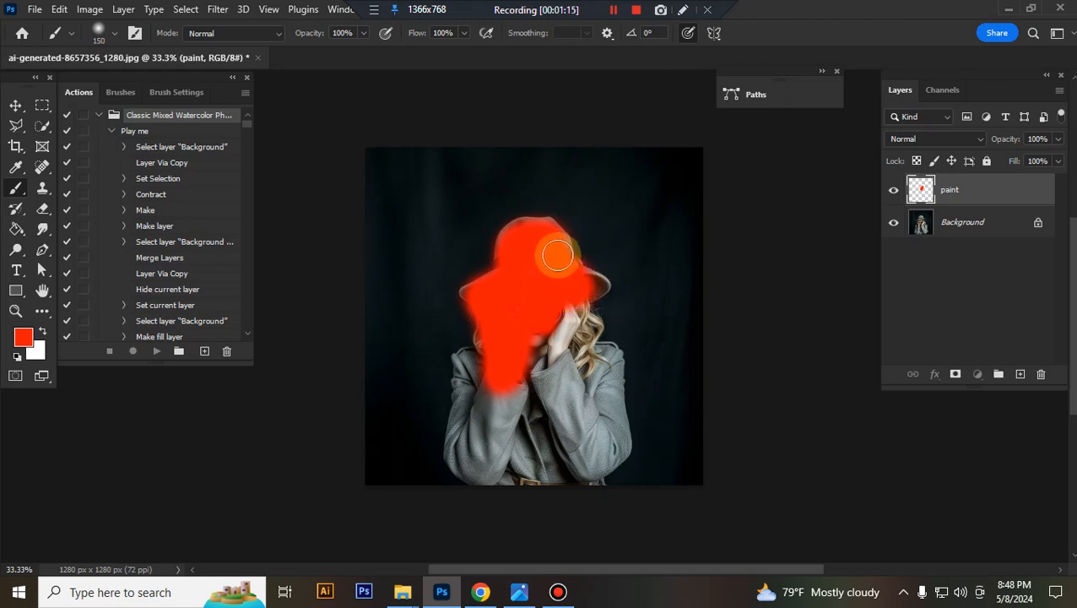
drag(557, 255, 588, 288)
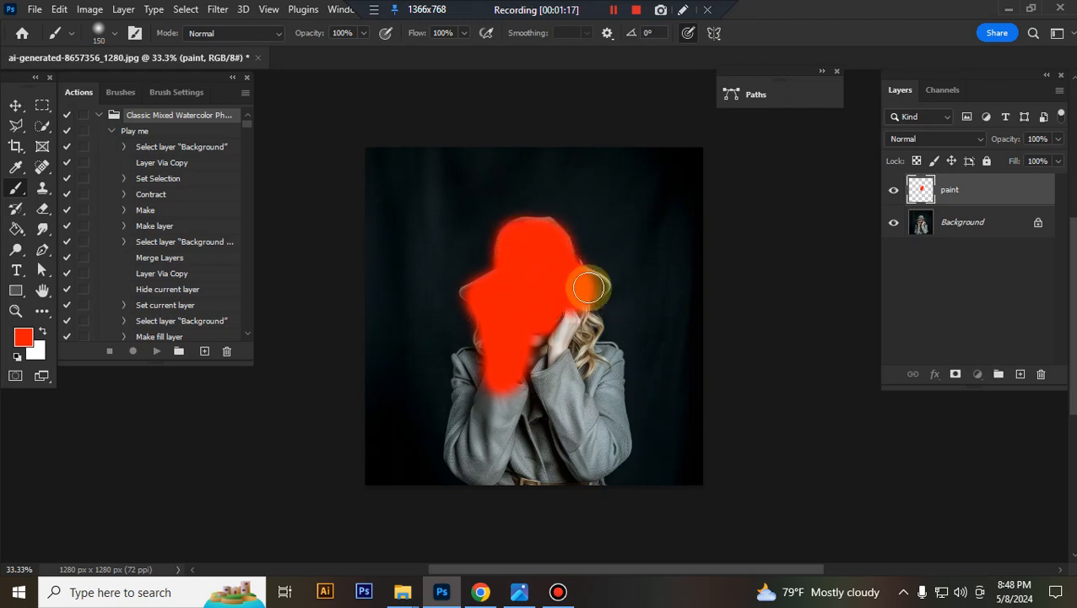
Paint red over the right side of the hat, hands, chest and coat.
drag(588, 287, 592, 380)
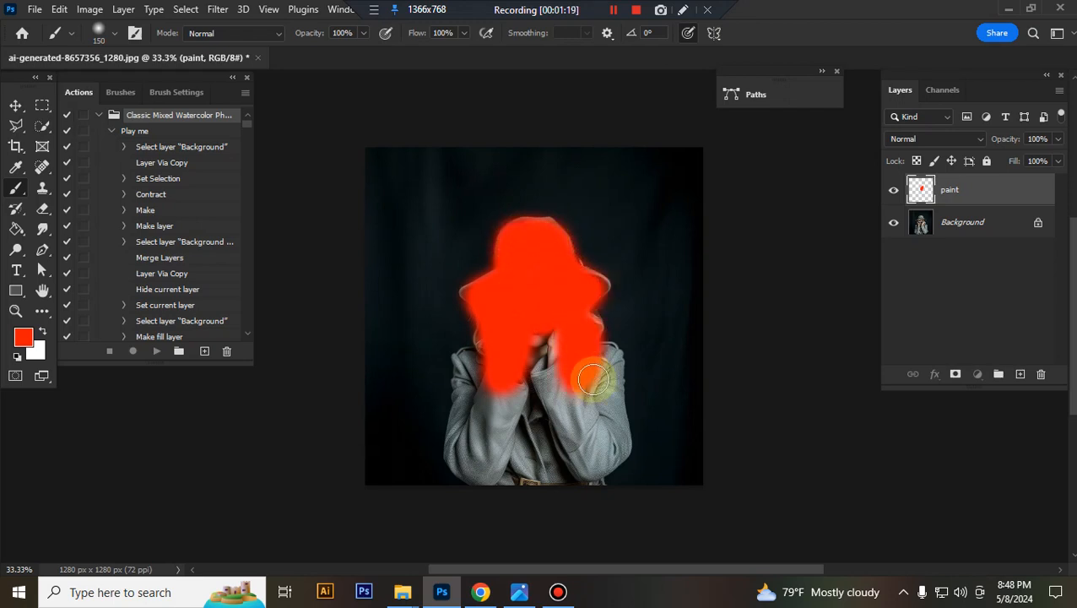
drag(595, 380, 498, 382)
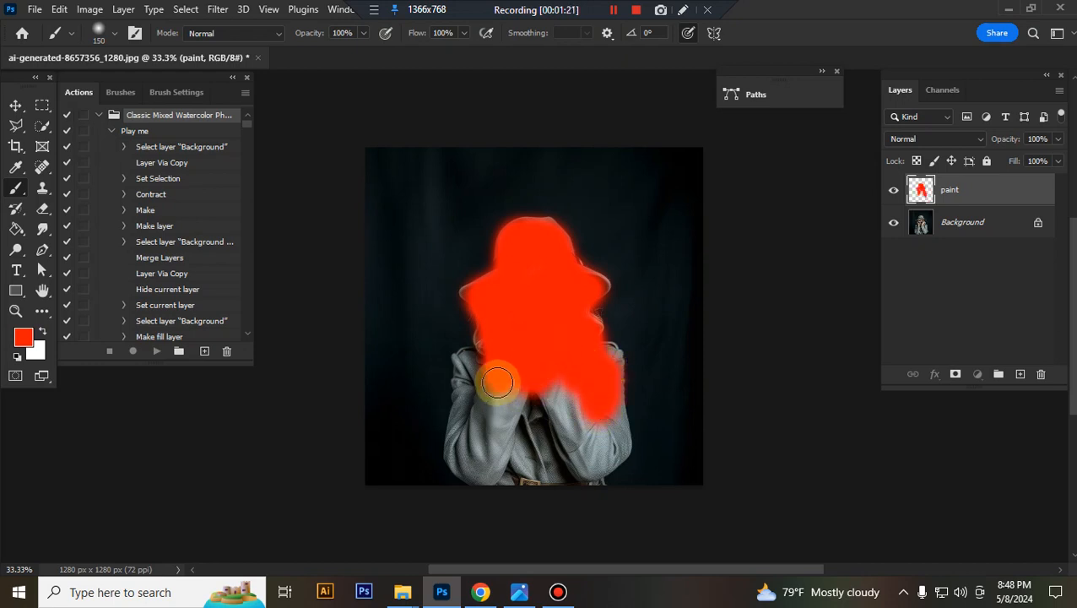
drag(498, 383, 475, 422)
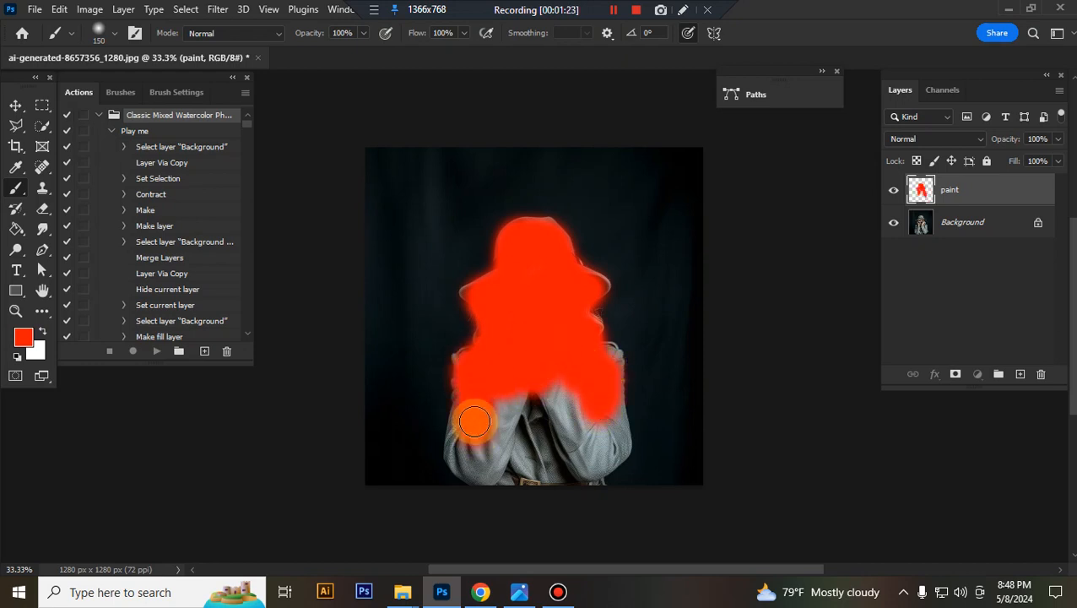
drag(475, 422, 499, 458)
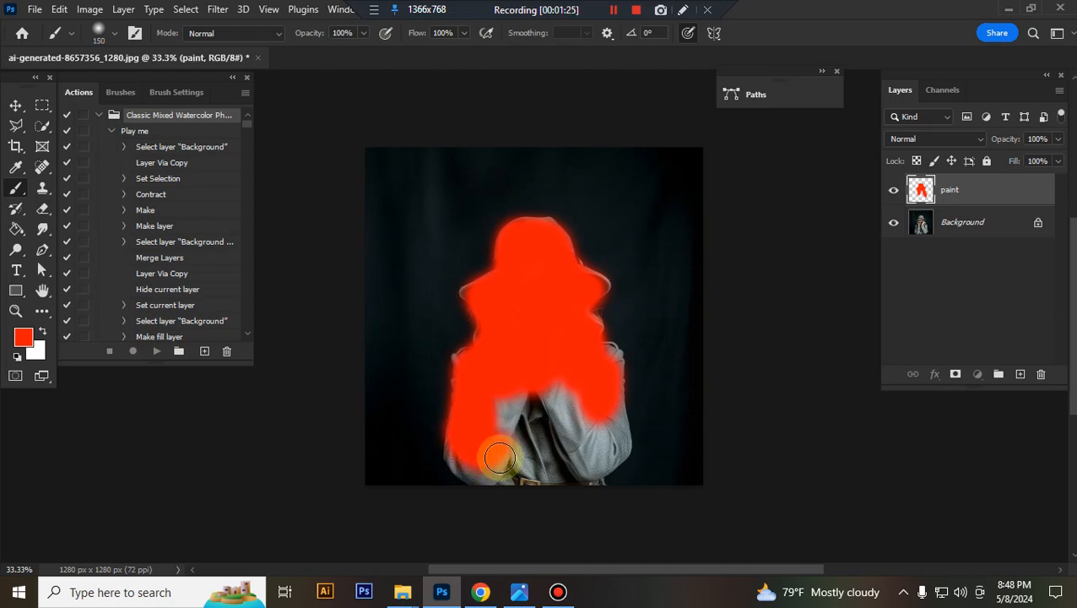
drag(498, 458, 604, 376)
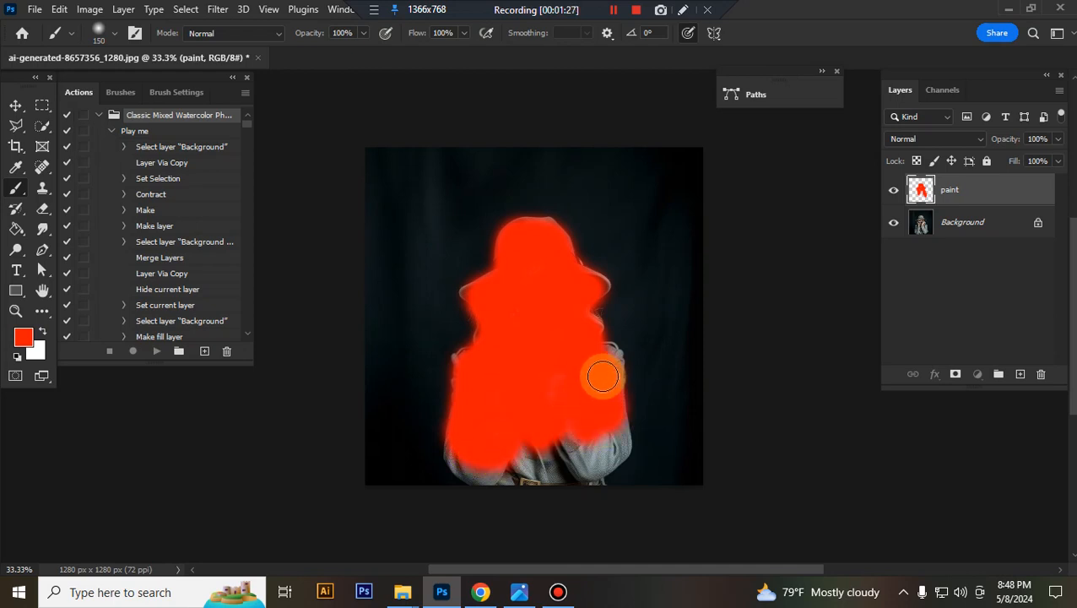
drag(603, 375, 553, 429)
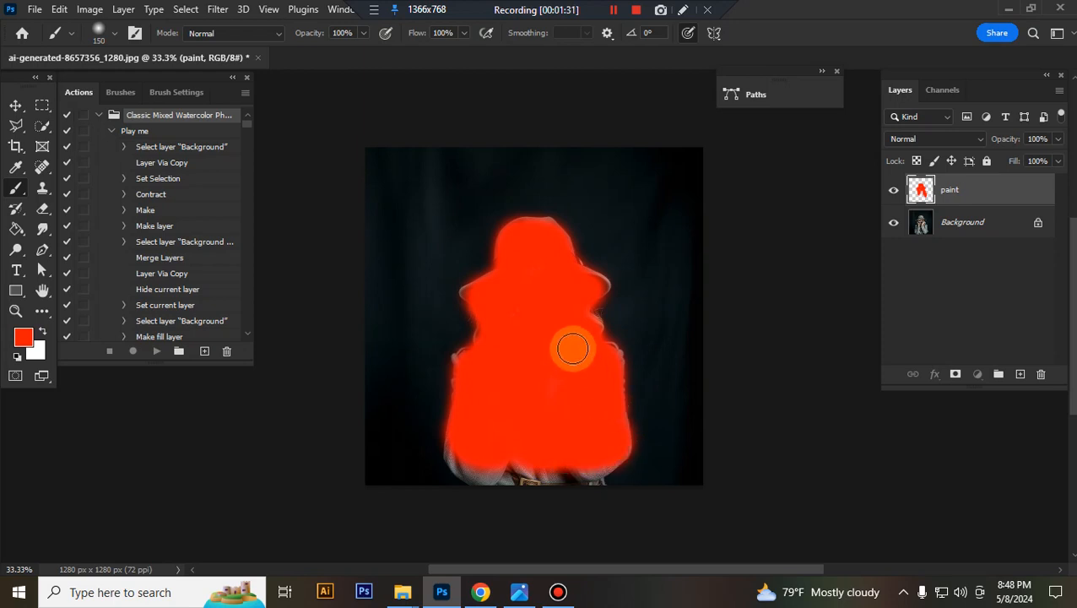
click(16, 146)
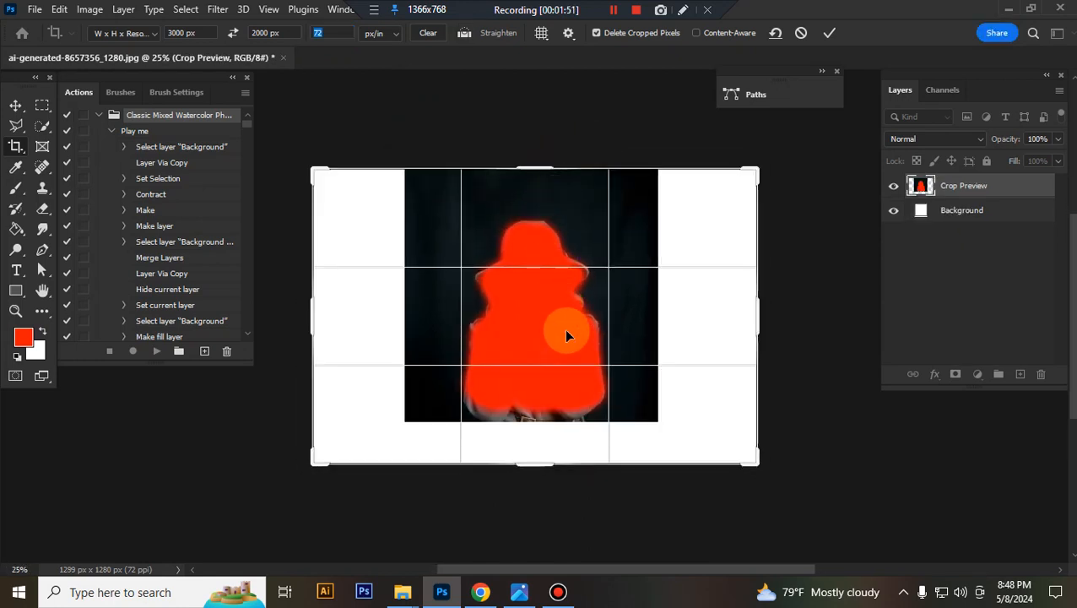
Drag the 3000 × 2000 px crop box outward past the portrait.
drag(534, 460, 543, 477)
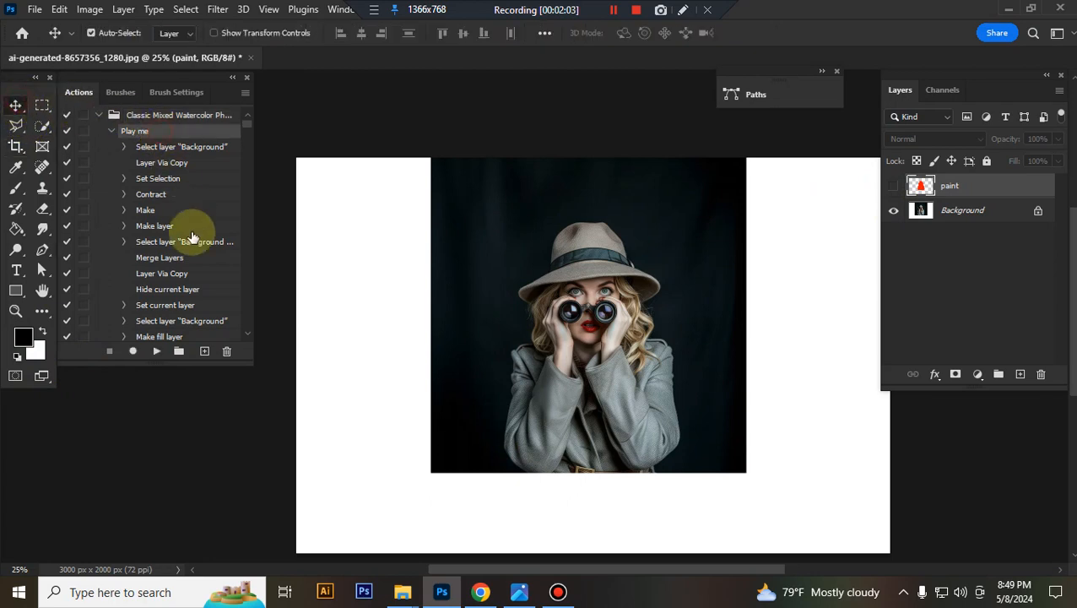
Play the 'Play me' watercolor action from the Actions panel.
click(156, 351)
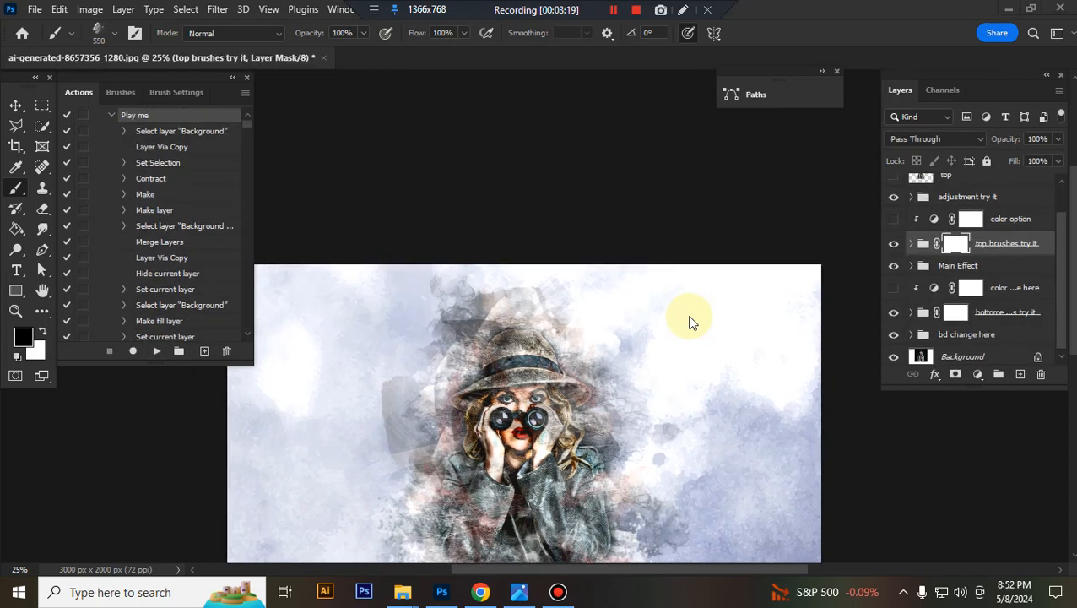
mouse_move(623, 296)
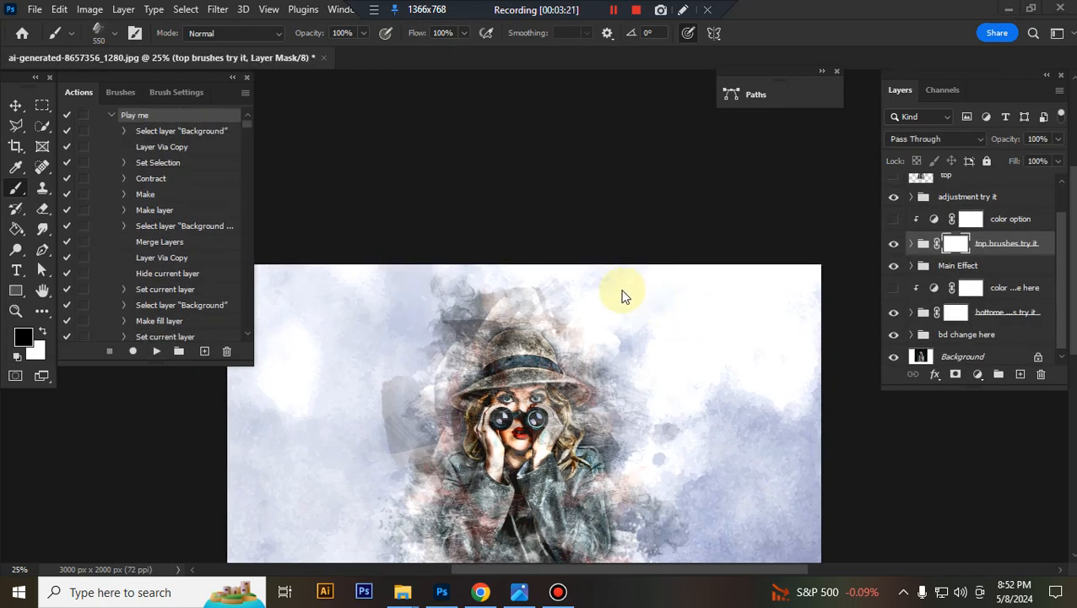
mouse_move(862, 283)
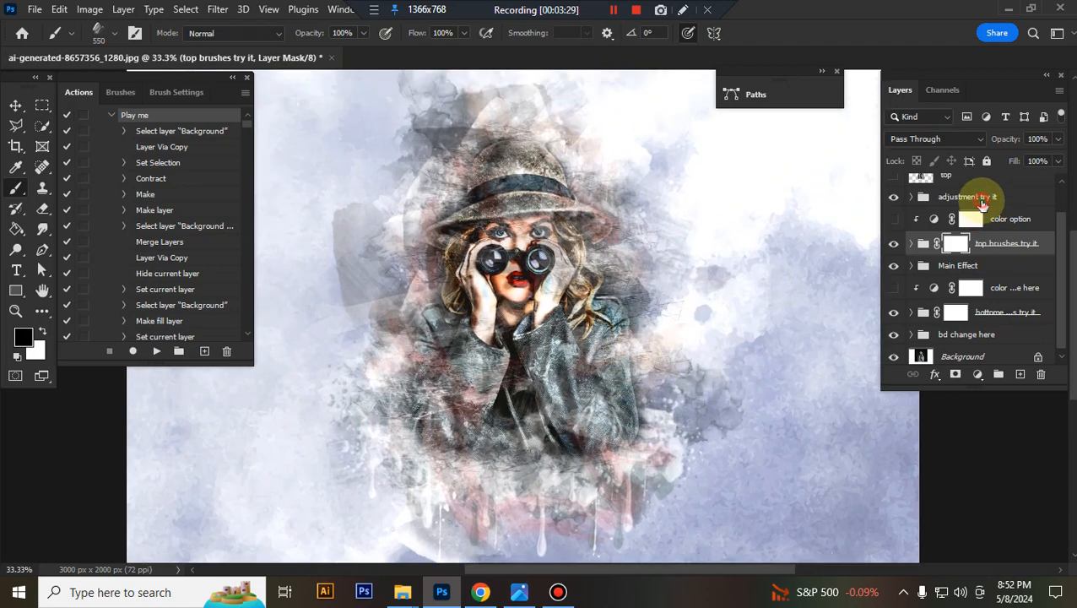
Open Curves 1 in 'adjustment try it' and drag the lower point down to darken shadows.
click(911, 197)
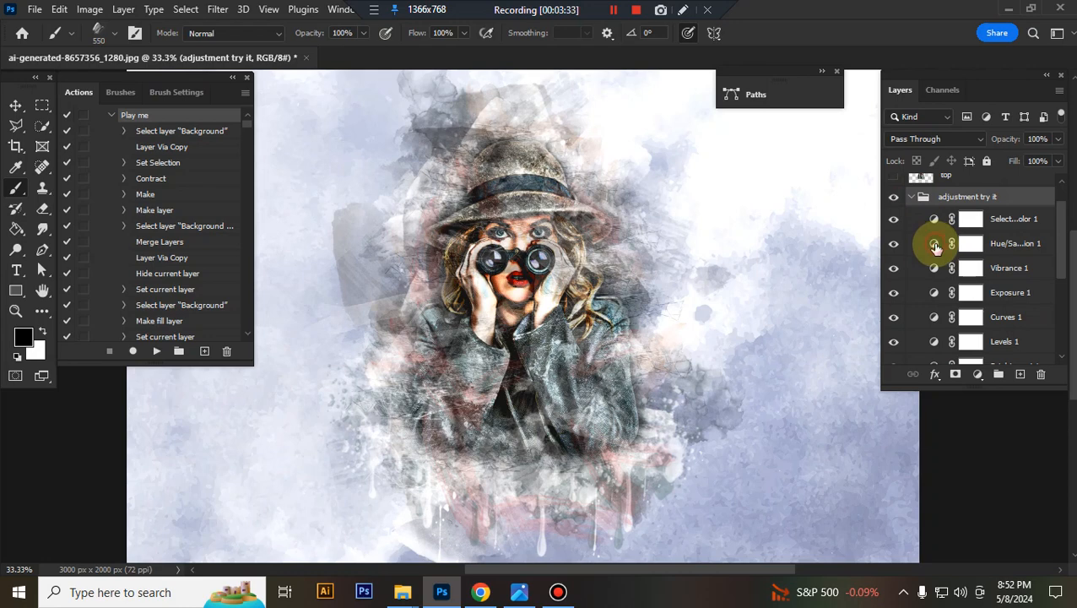
double_click(935, 246)
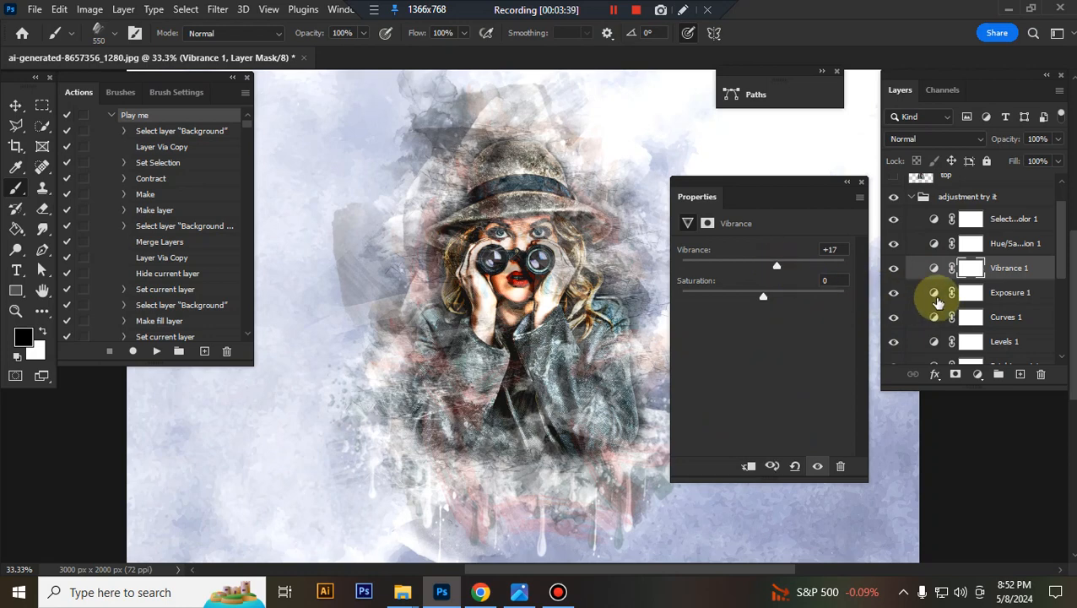
click(1005, 317)
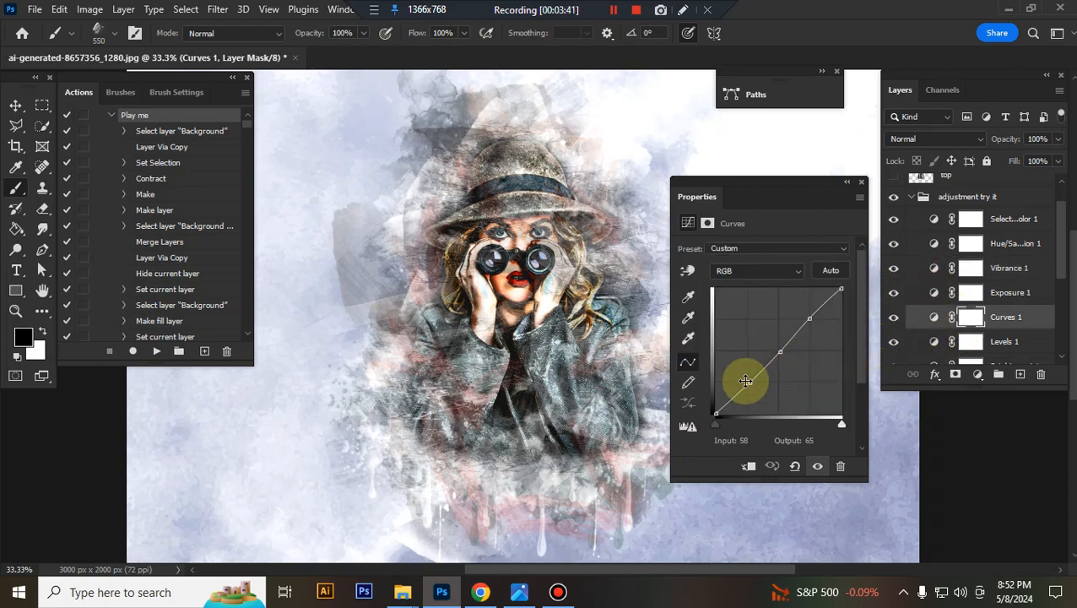
drag(746, 380, 750, 385)
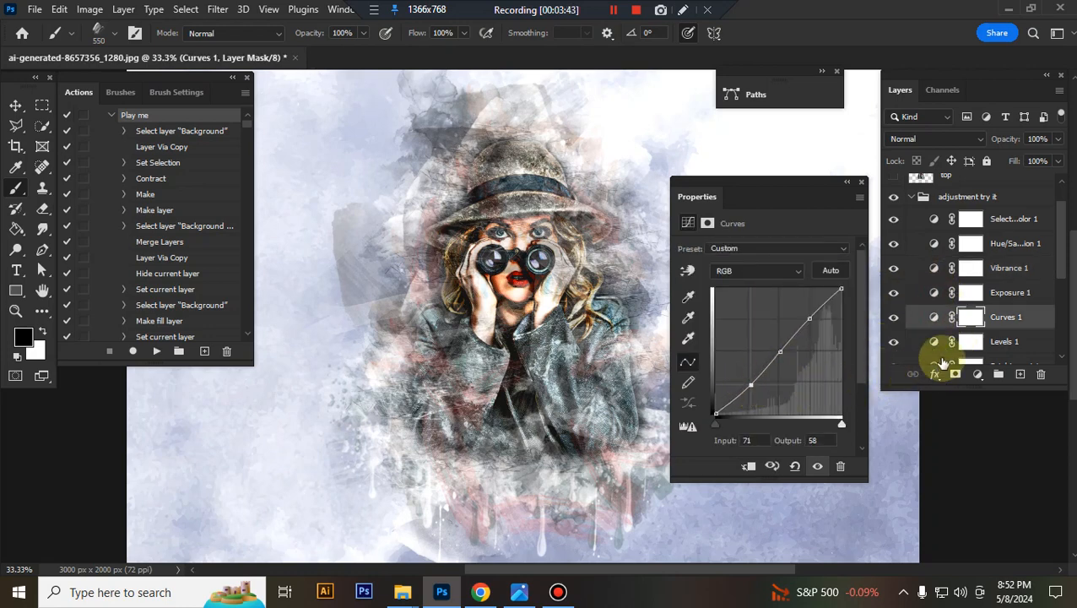
click(1004, 341)
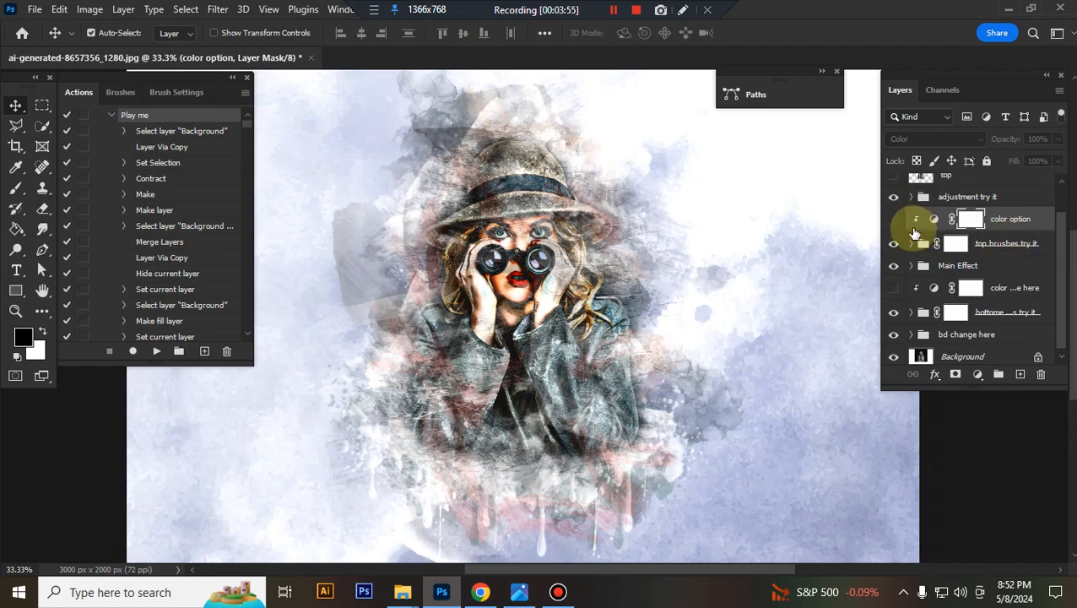
Show the 'color option' gradient map and try presets, settling on the blue-green gradient.
click(893, 243)
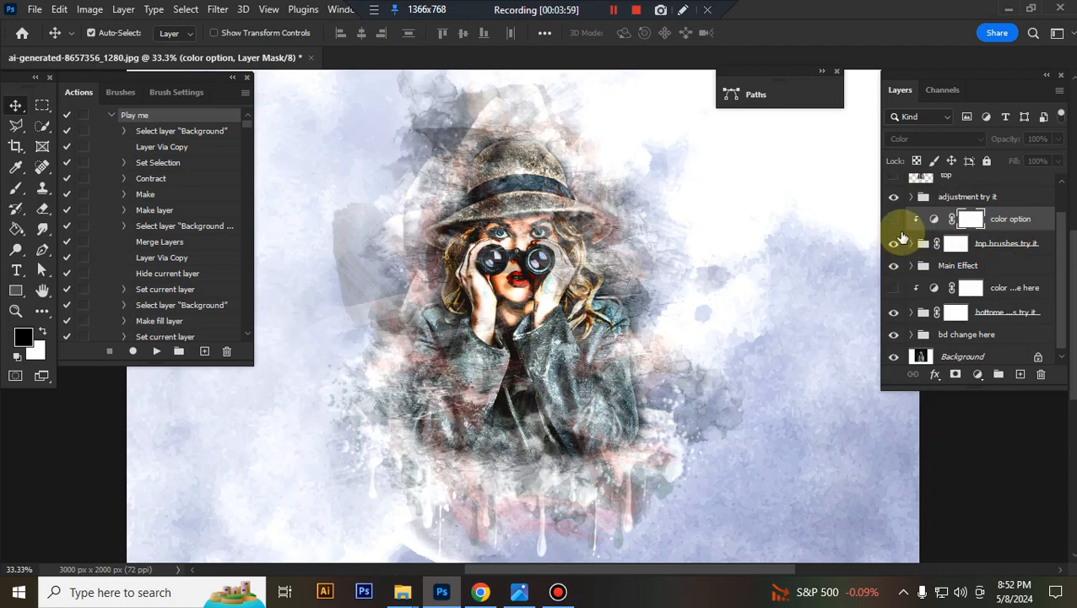
click(894, 220)
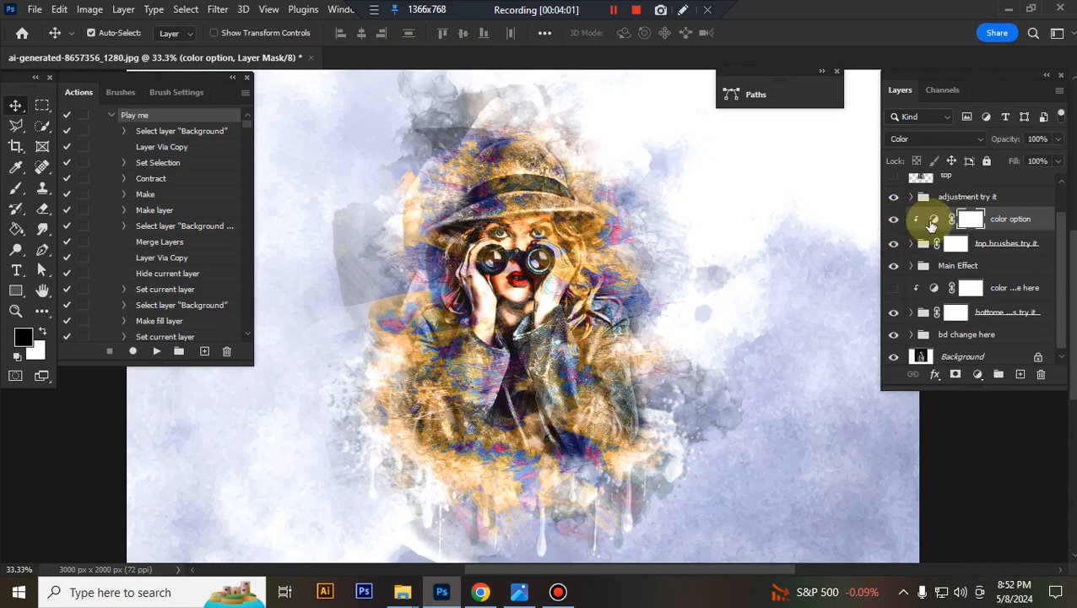
click(932, 220)
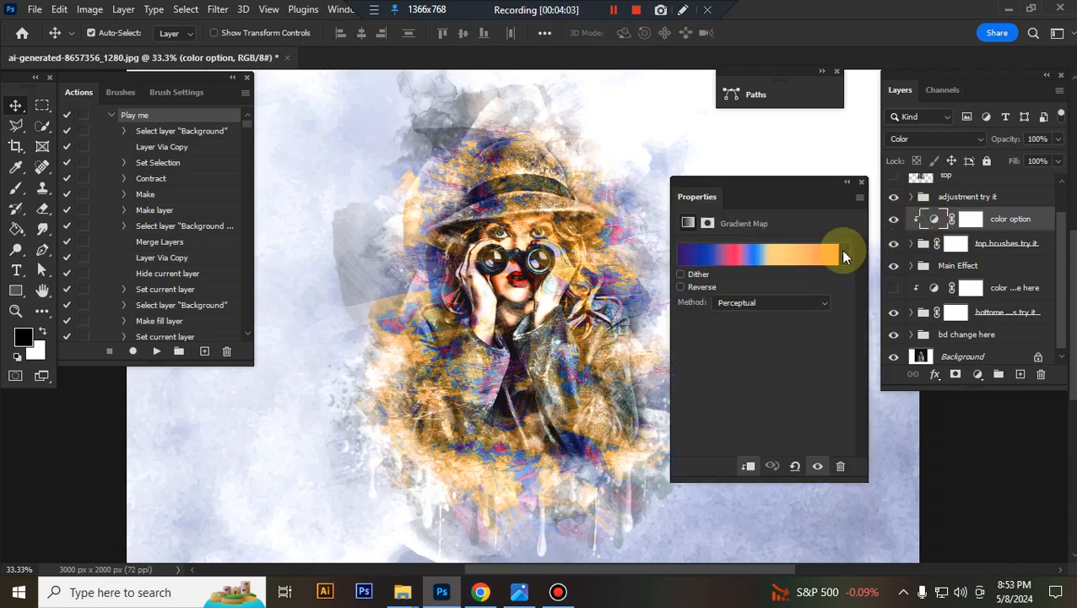
click(842, 254)
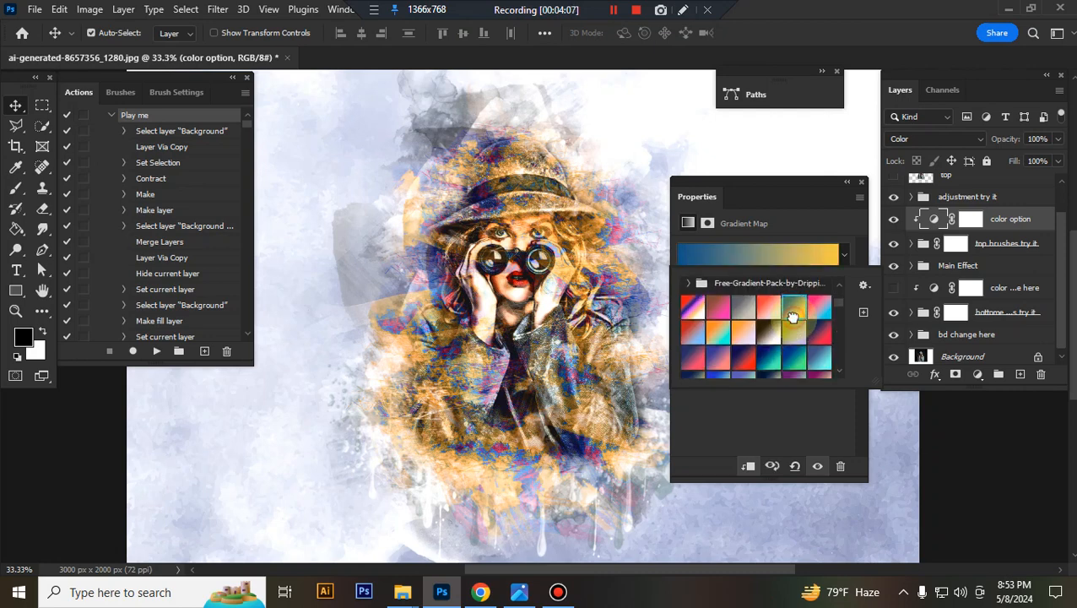
click(814, 321)
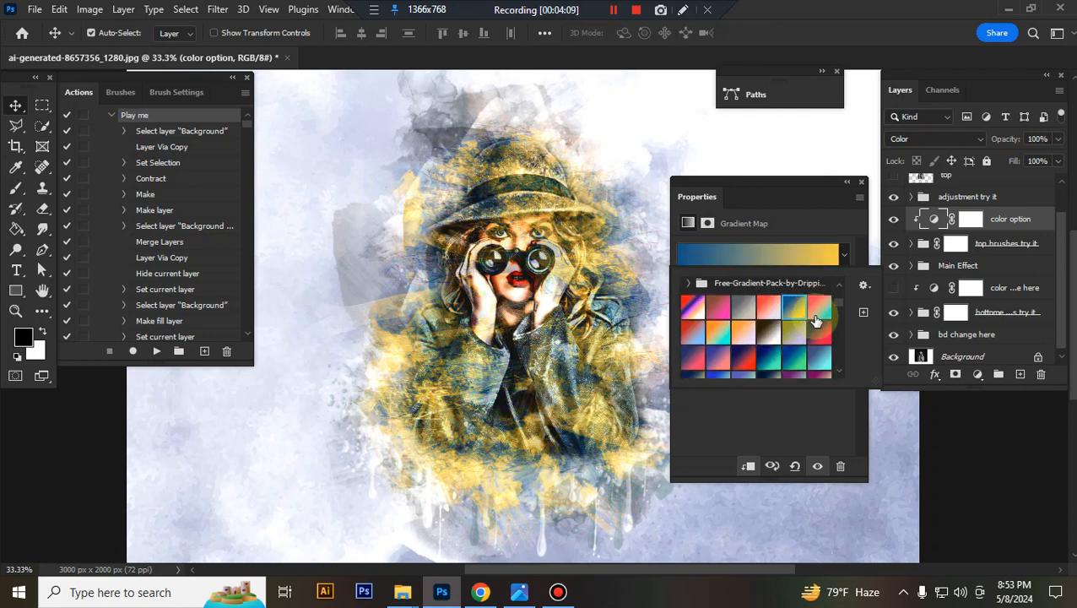
click(818, 331)
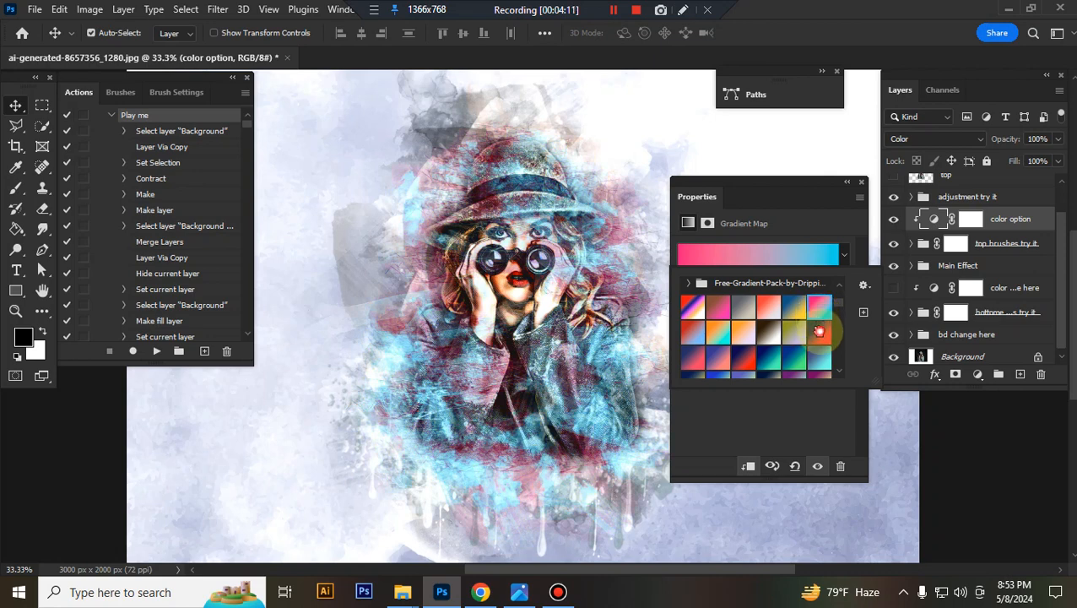
click(793, 338)
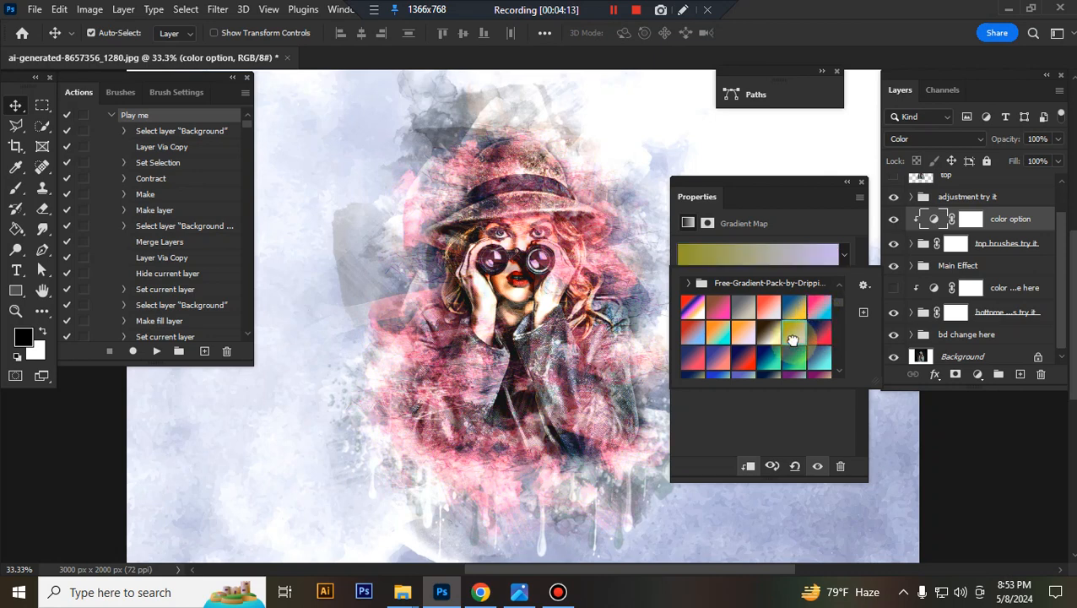
click(768, 330)
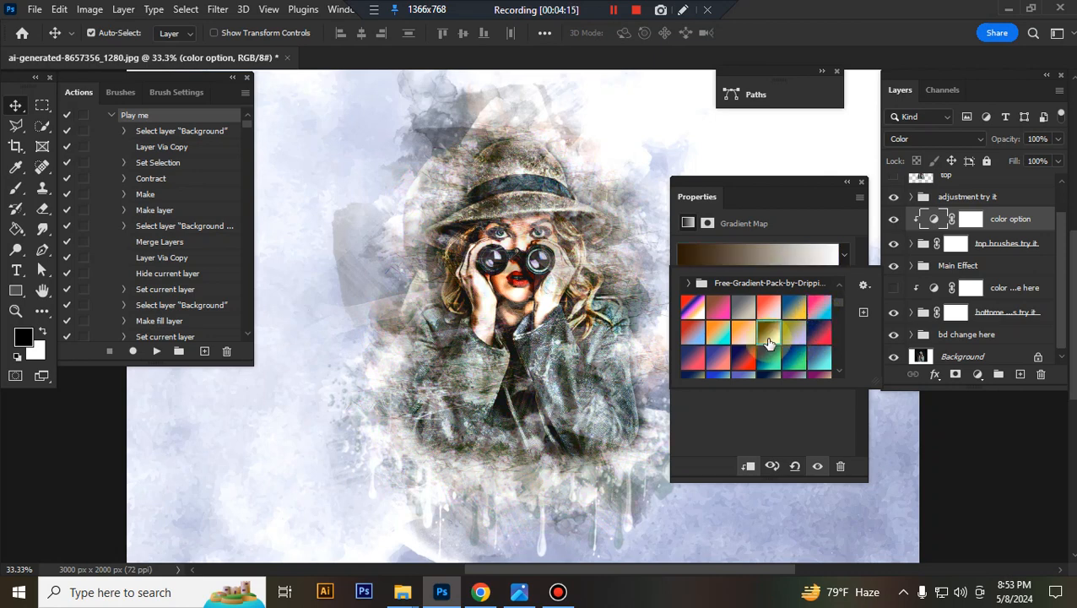
click(767, 358)
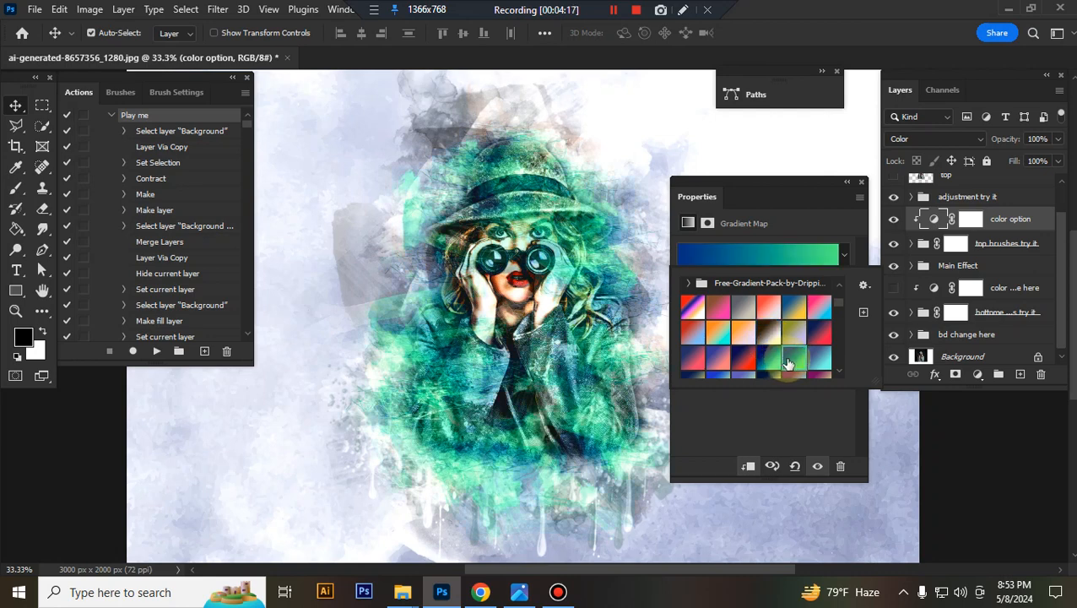
click(768, 359)
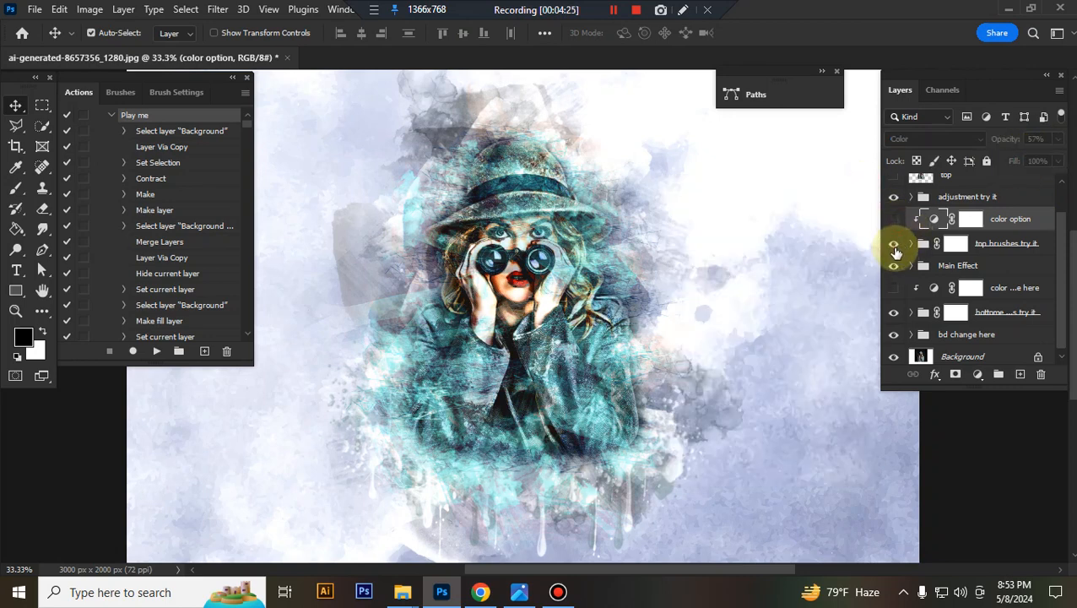
Hide the 'color option' gradient map and begin transforming the tb 6 layer.
click(893, 243)
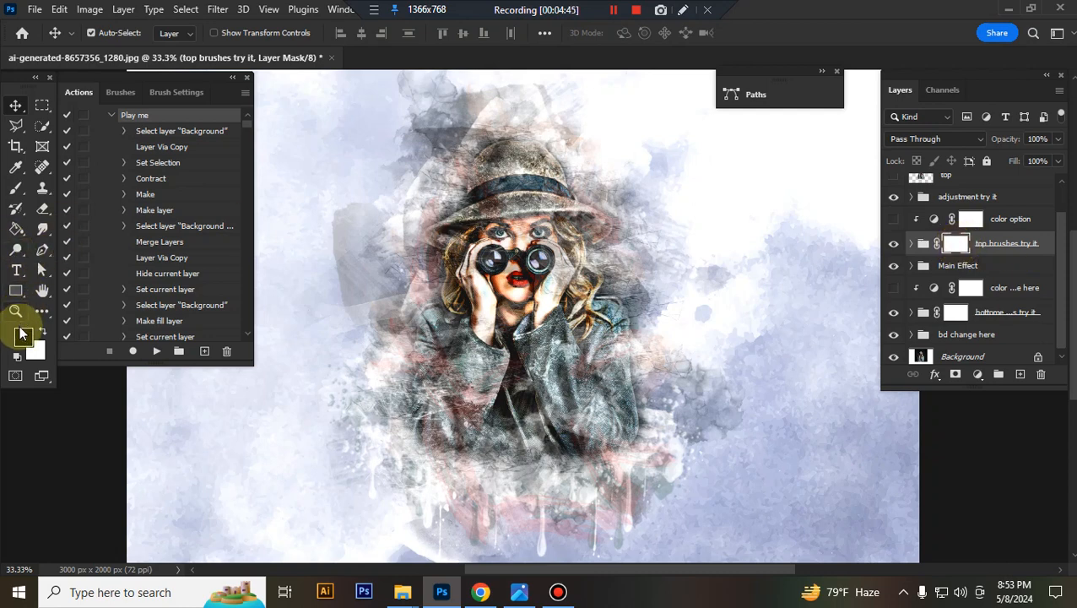
drag(405, 253, 456, 313)
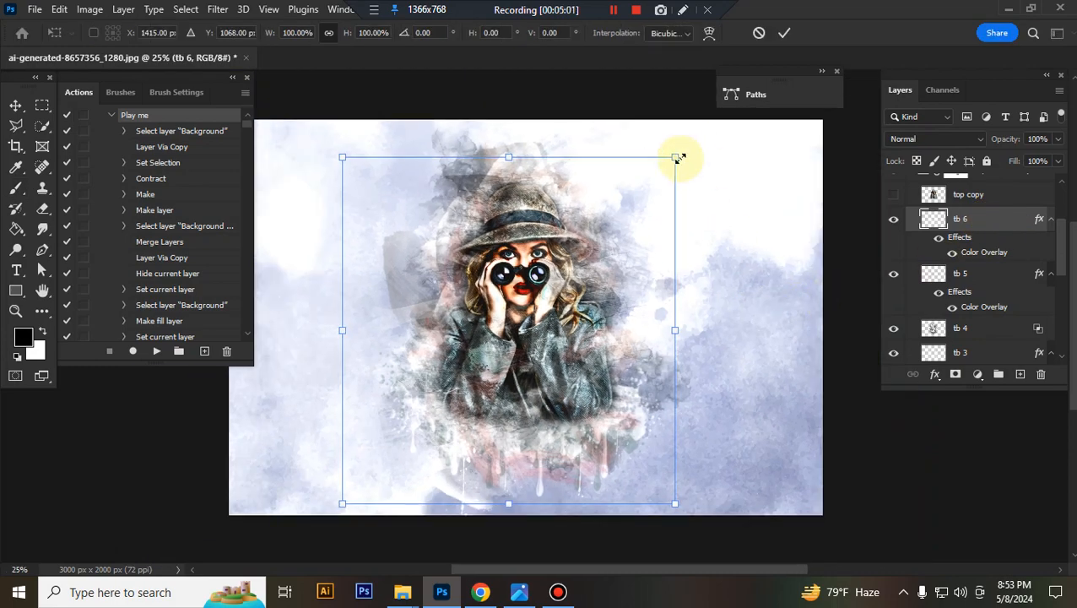
Scale the tb 6 brush stroke and rotate the tb 2 brush stroke.
drag(675, 156, 695, 133)
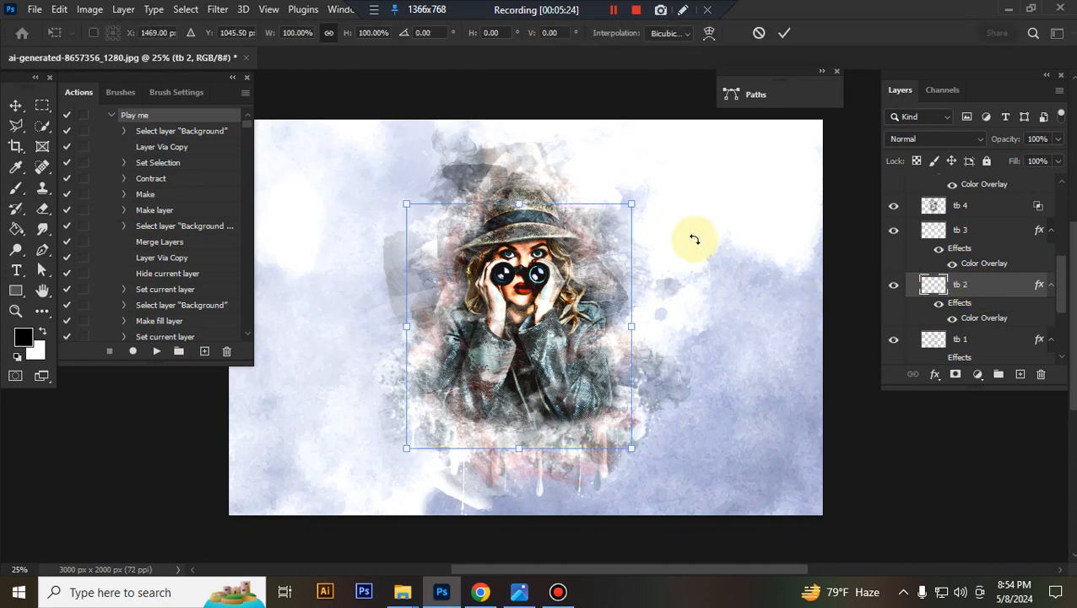
drag(631, 448, 639, 458)
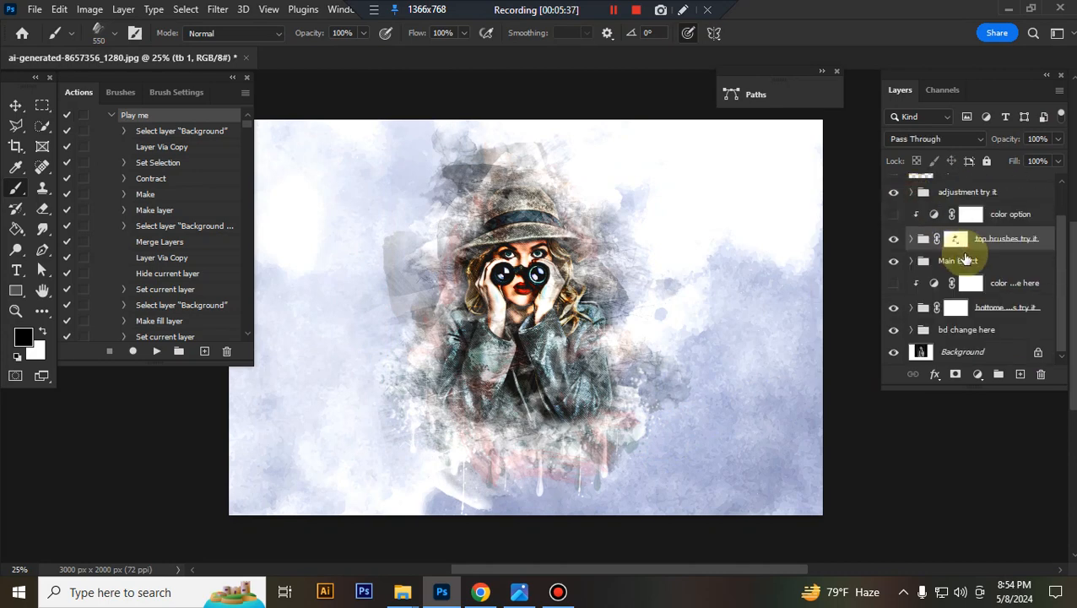
Expand Main Effect, hide textures 1 and 3, and select the sharpness layer.
click(911, 260)
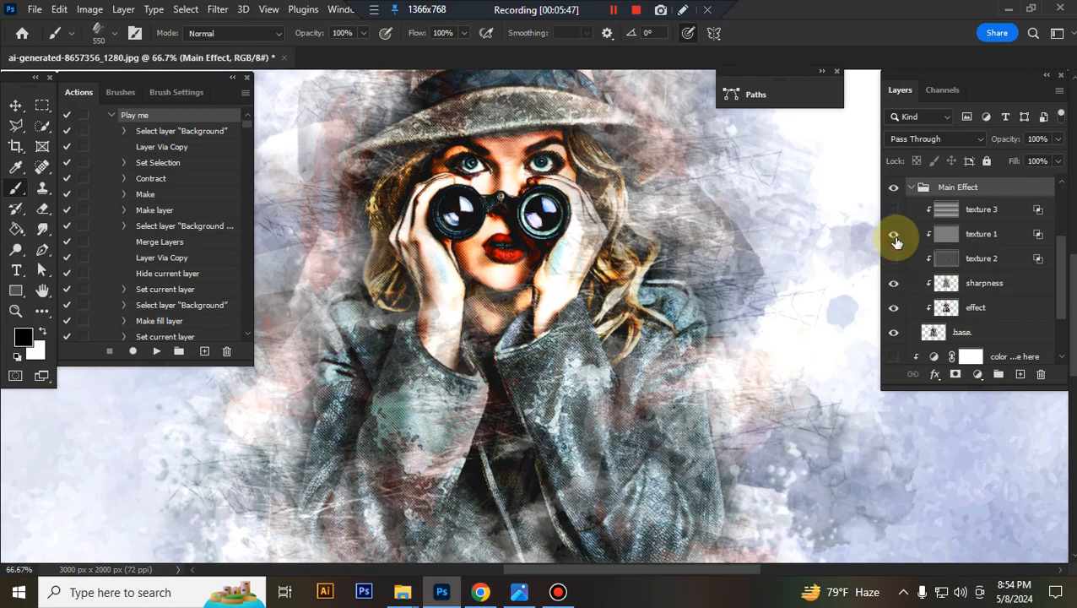
click(893, 234)
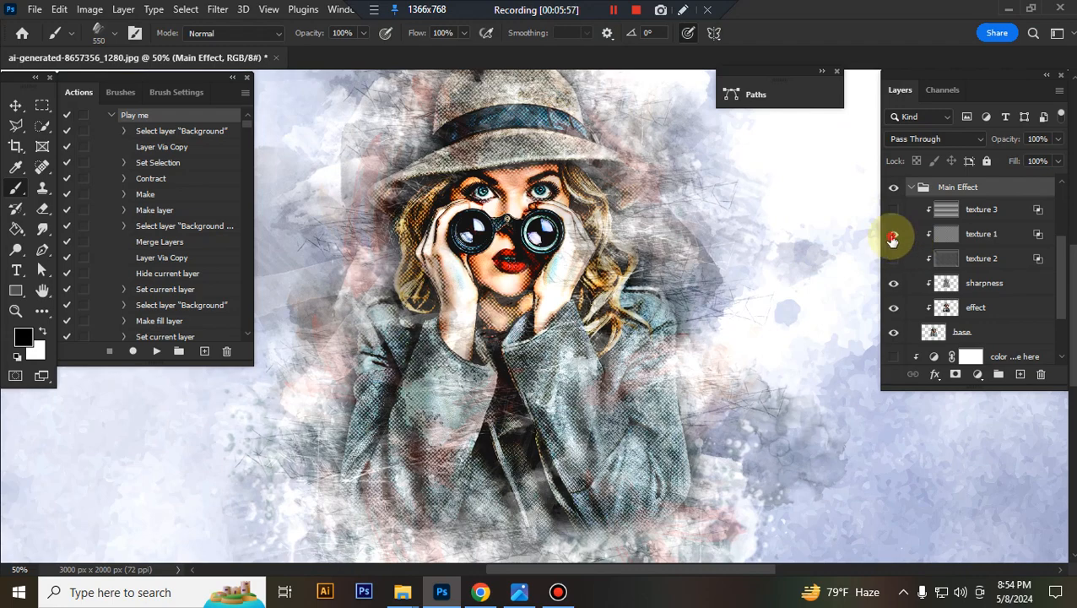
click(893, 210)
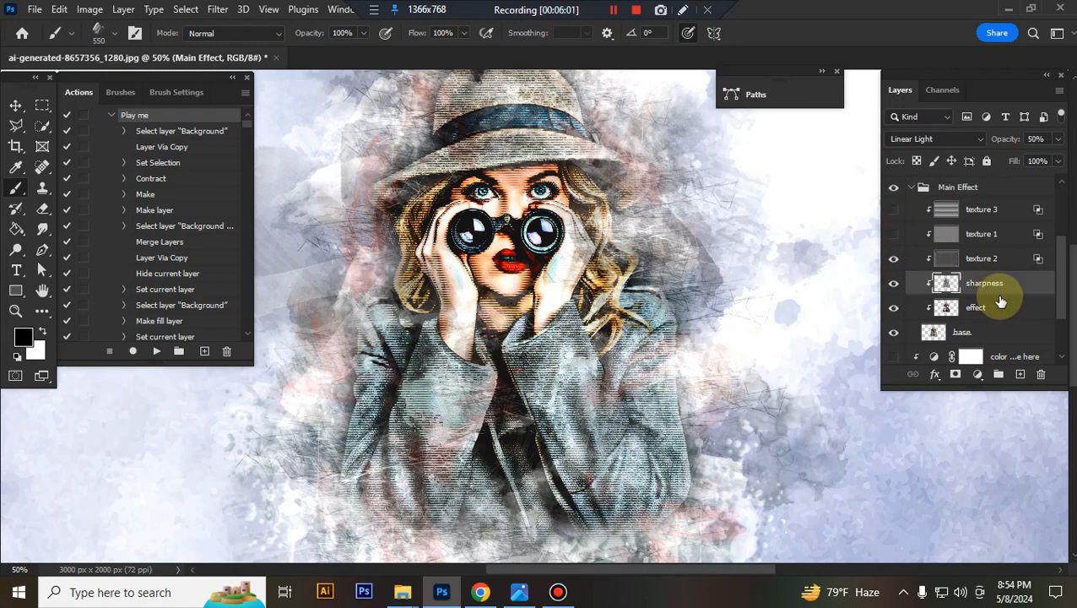
click(894, 282)
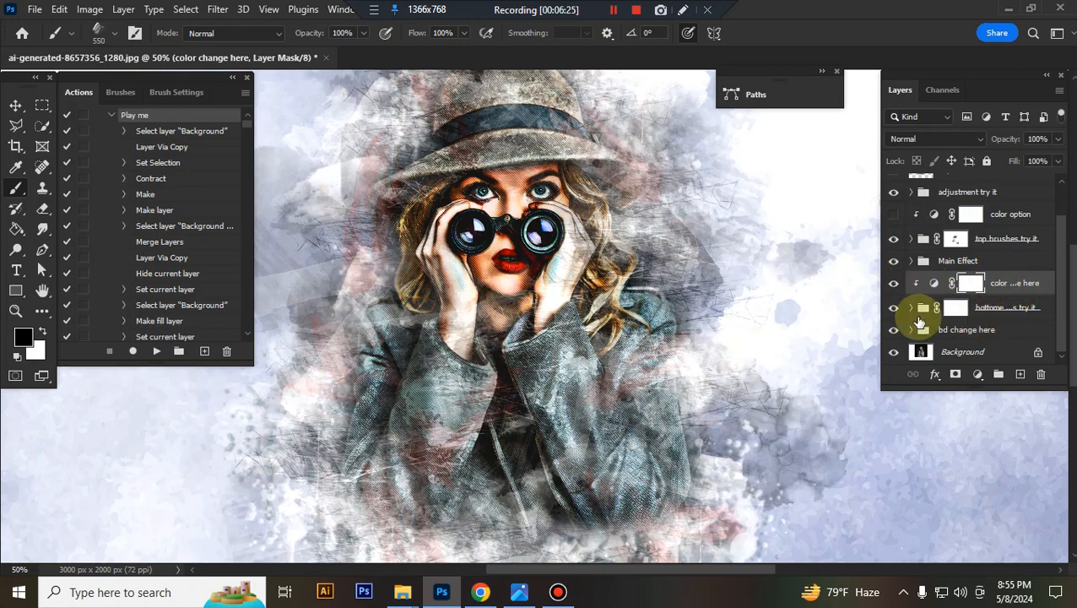
Try several presets on the color change here gradient map, settling on orange-to-teal.
click(894, 308)
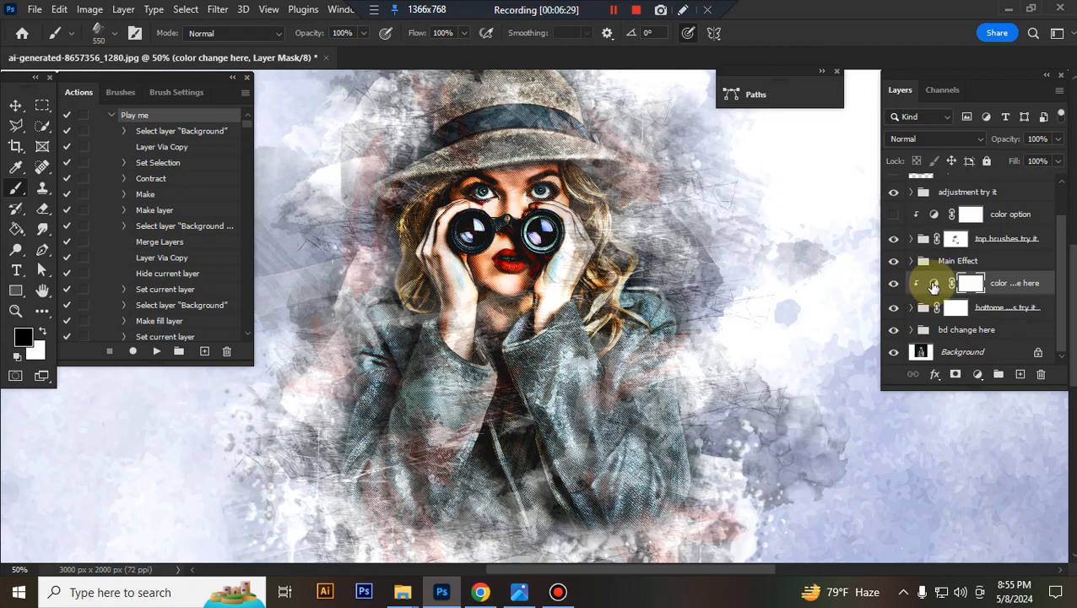
click(954, 283)
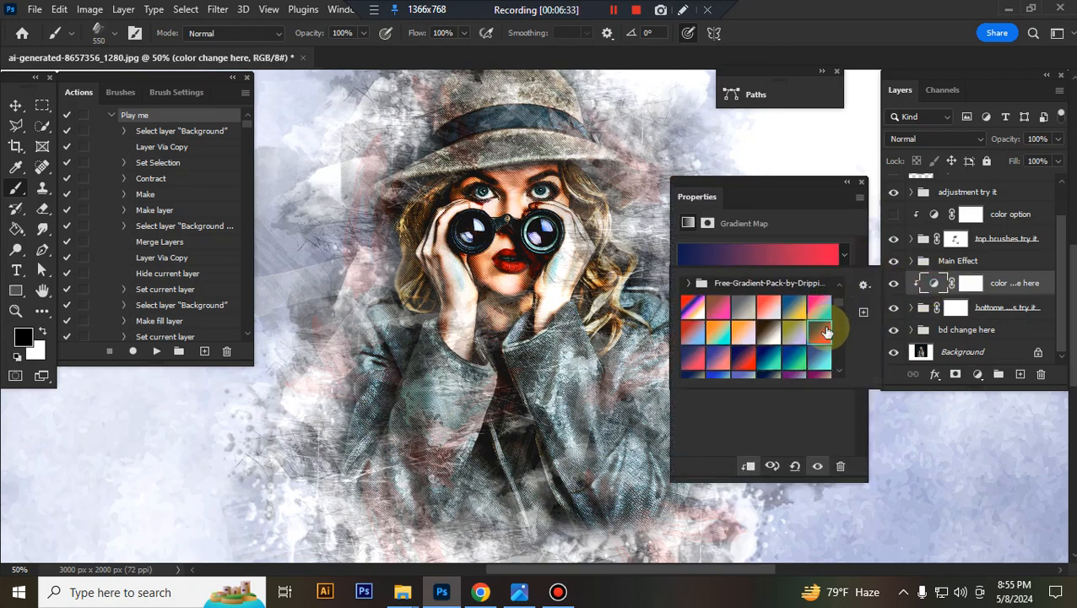
click(768, 332)
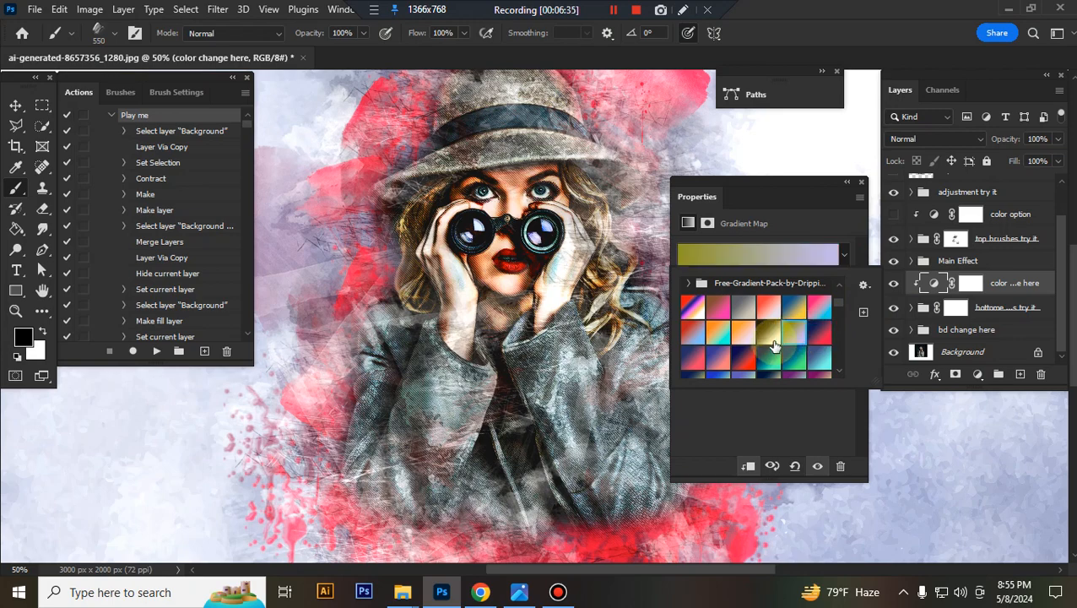
click(716, 339)
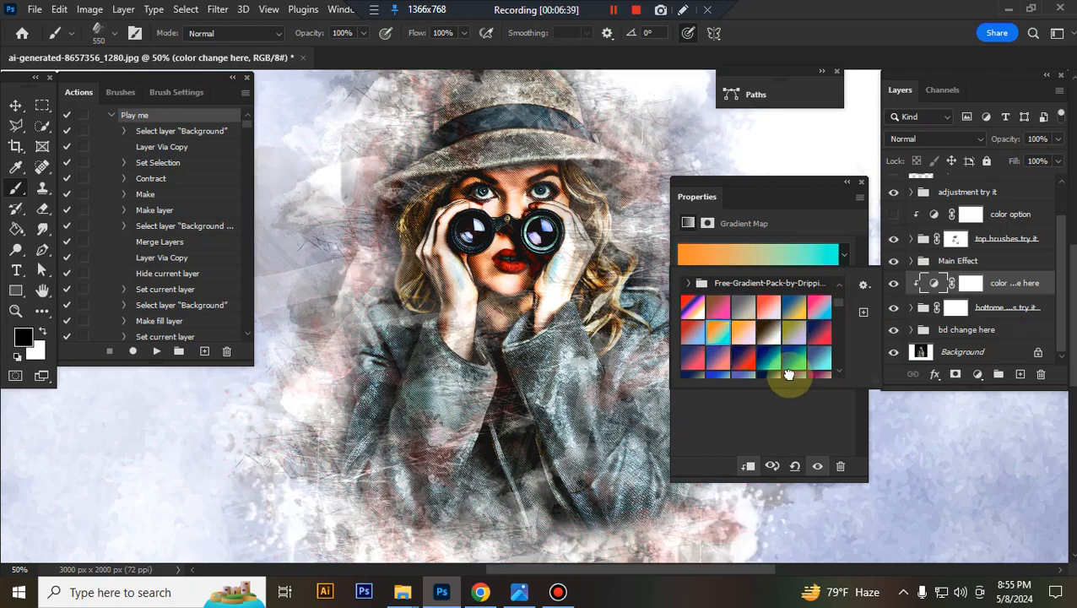
click(789, 374)
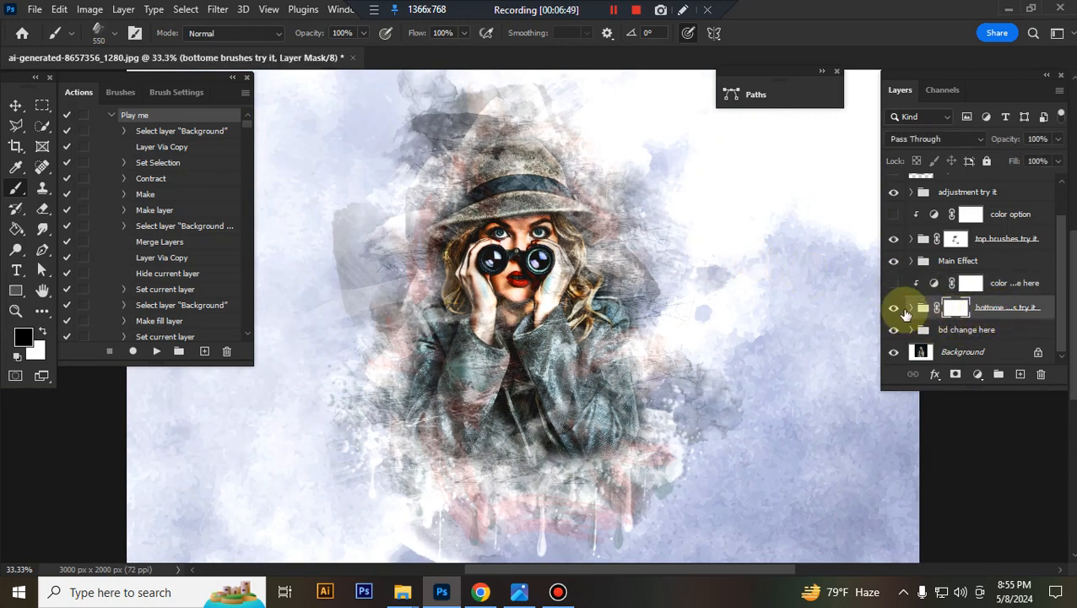
Toggle the bottom brushes group's visibility, then scale and fade the bb 8 and bb 7 layers.
click(894, 308)
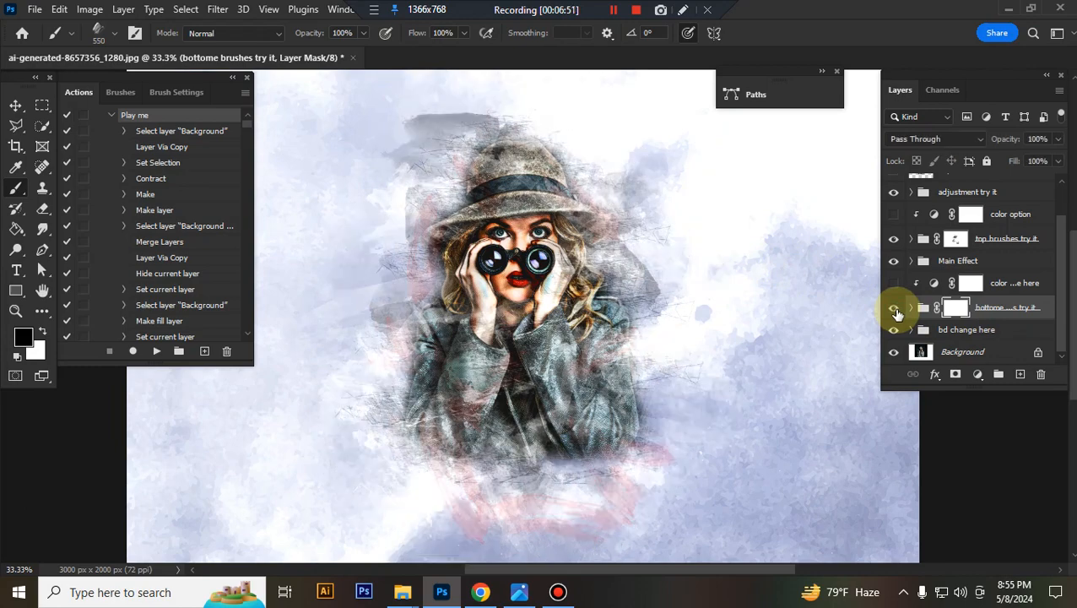
click(911, 307)
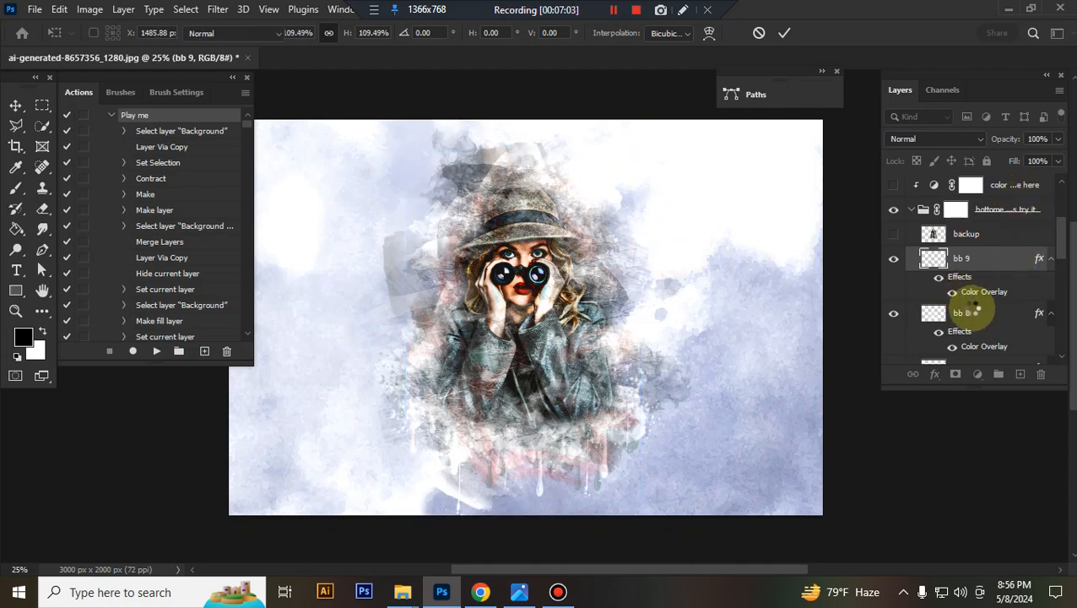
click(961, 313)
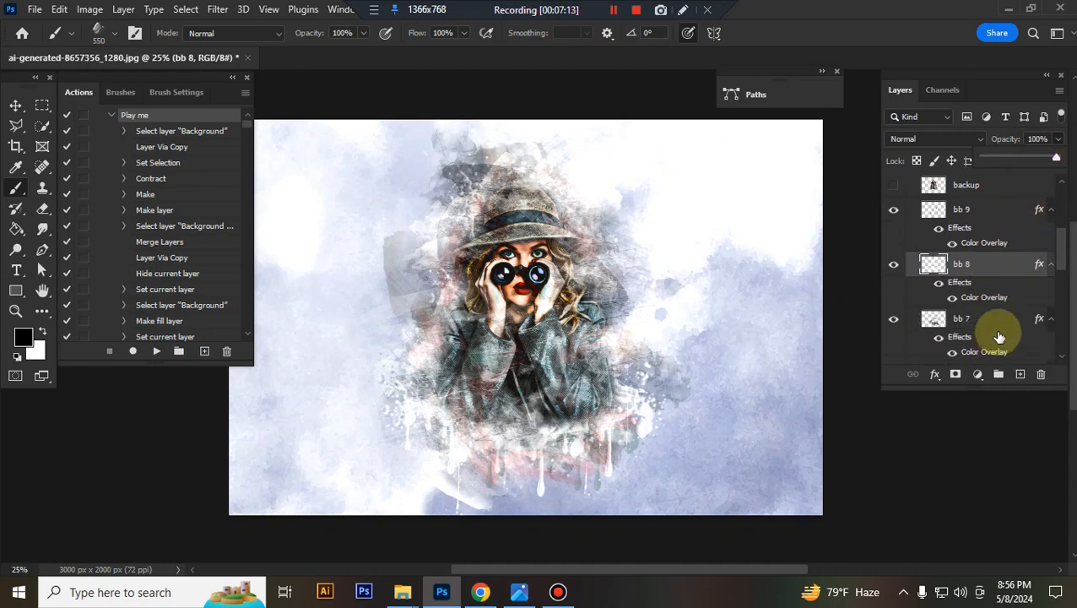
click(963, 318)
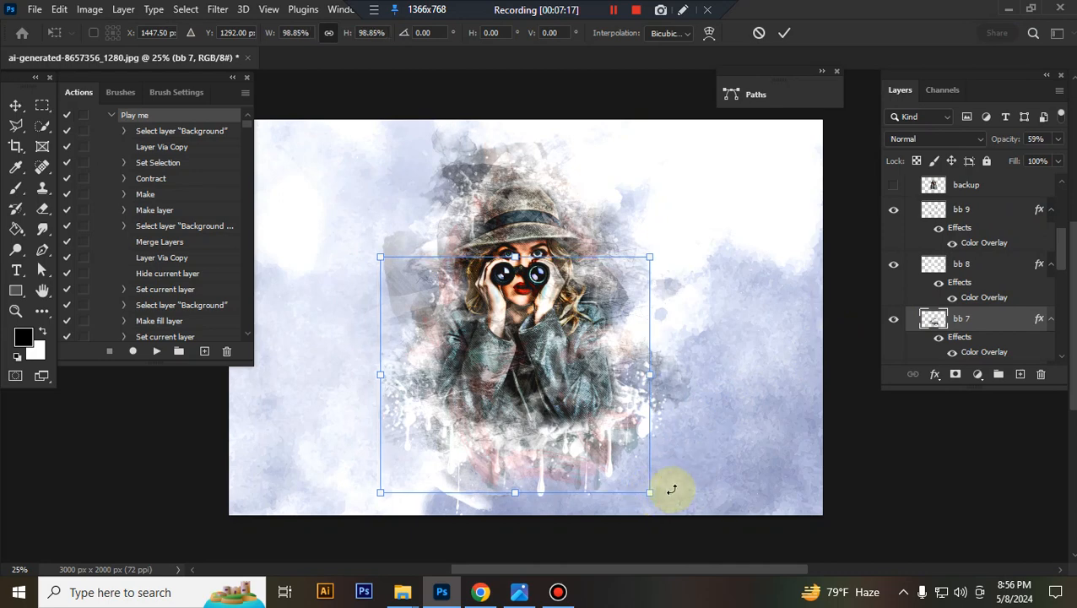
click(784, 32)
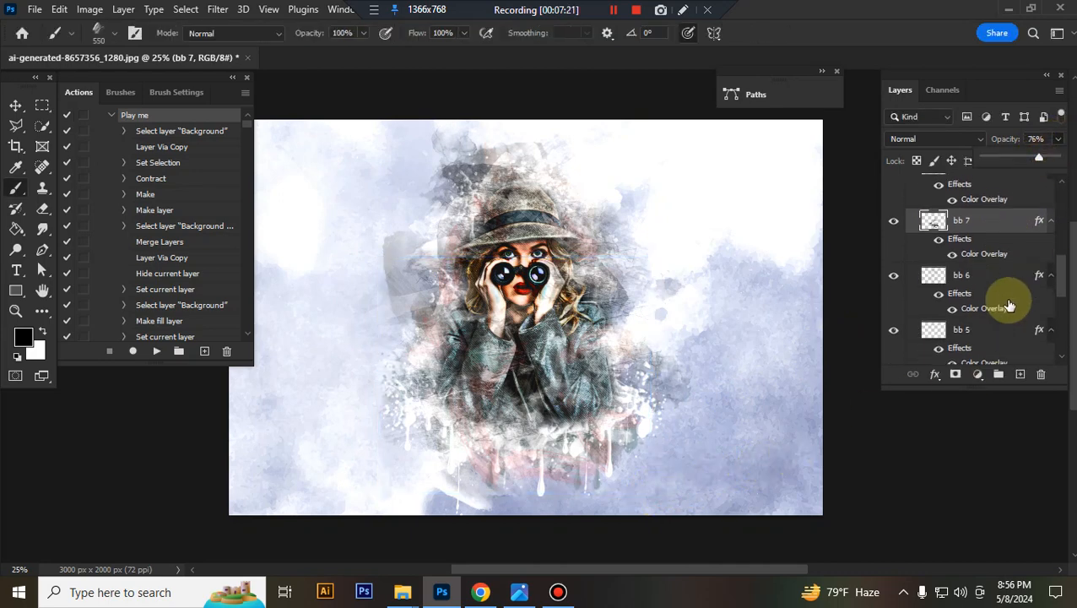
Scale and fade the bb 6, bb 5 and bb 3 brush layers.
click(994, 249)
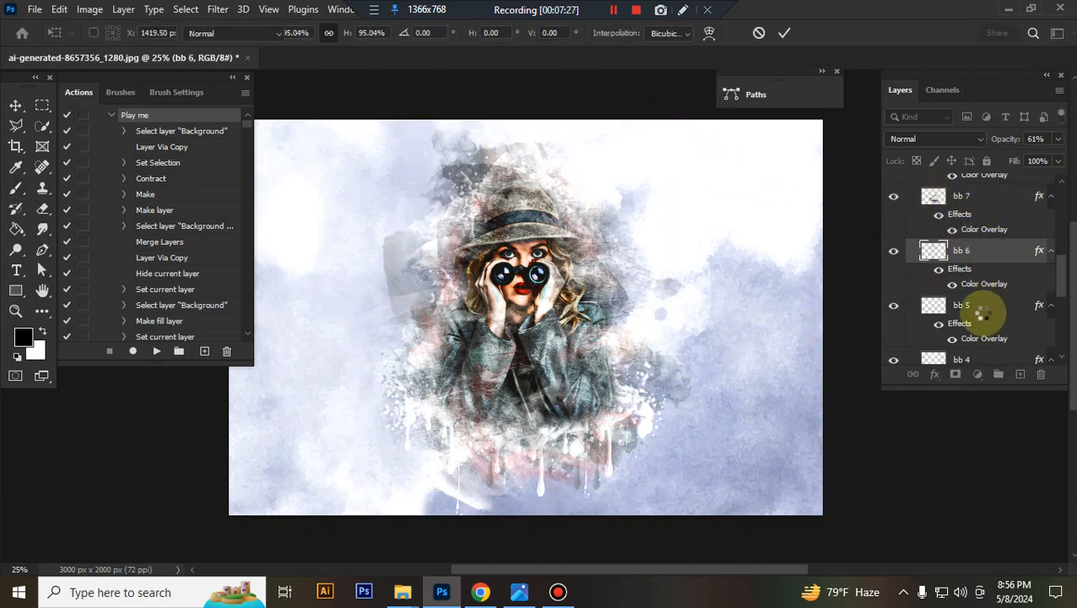
click(962, 305)
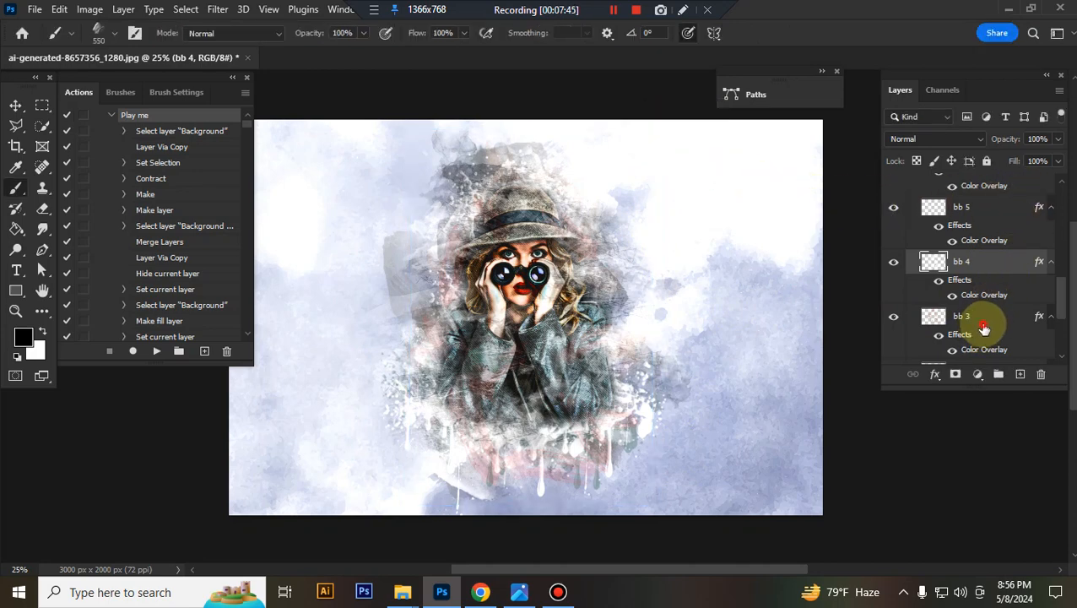
click(983, 327)
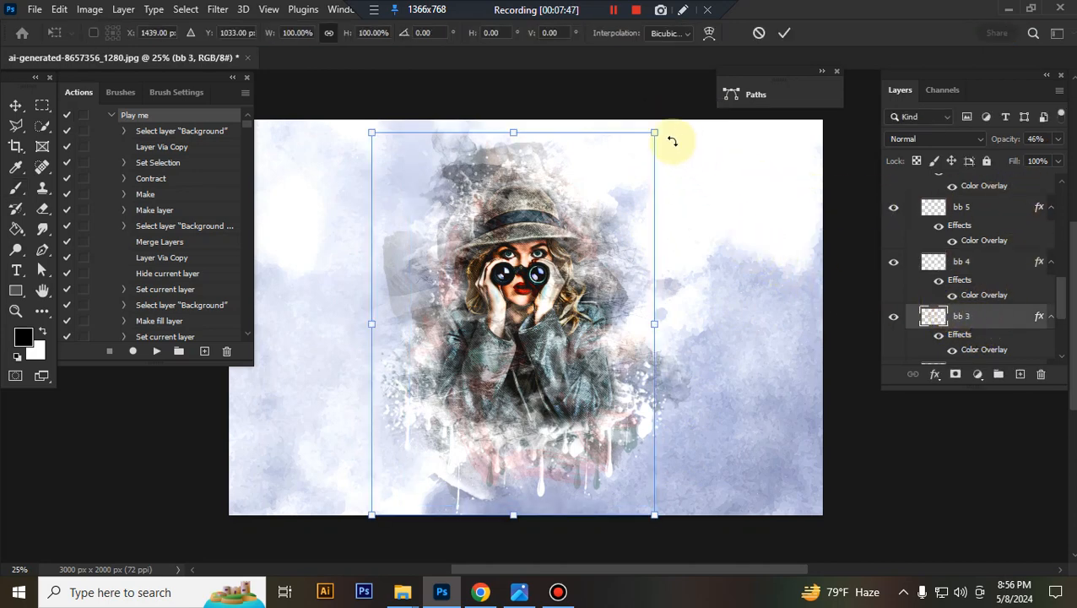
mouse_move(652, 129)
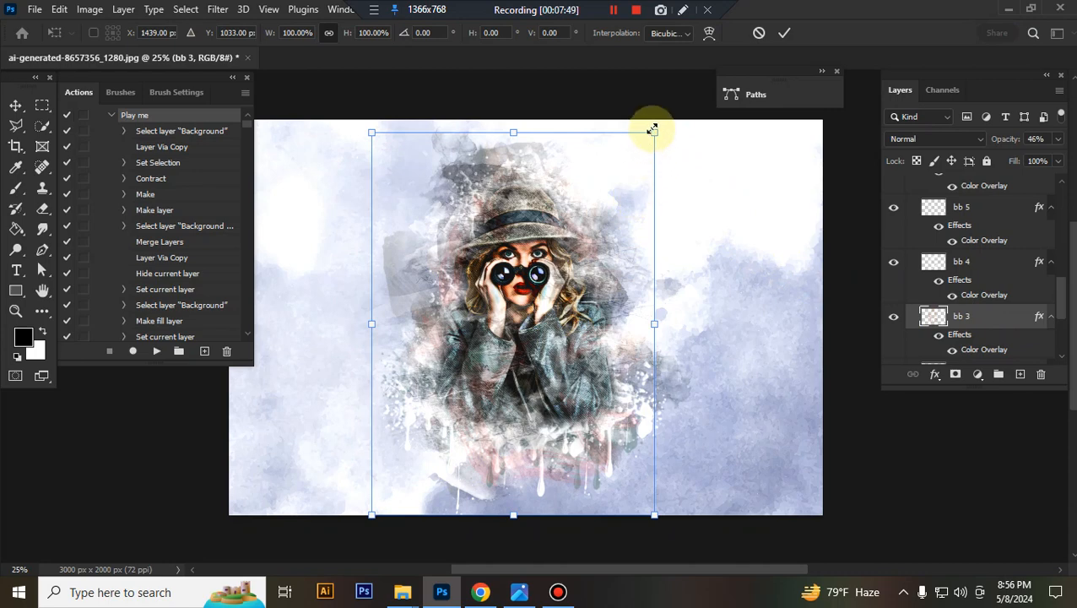
click(783, 32)
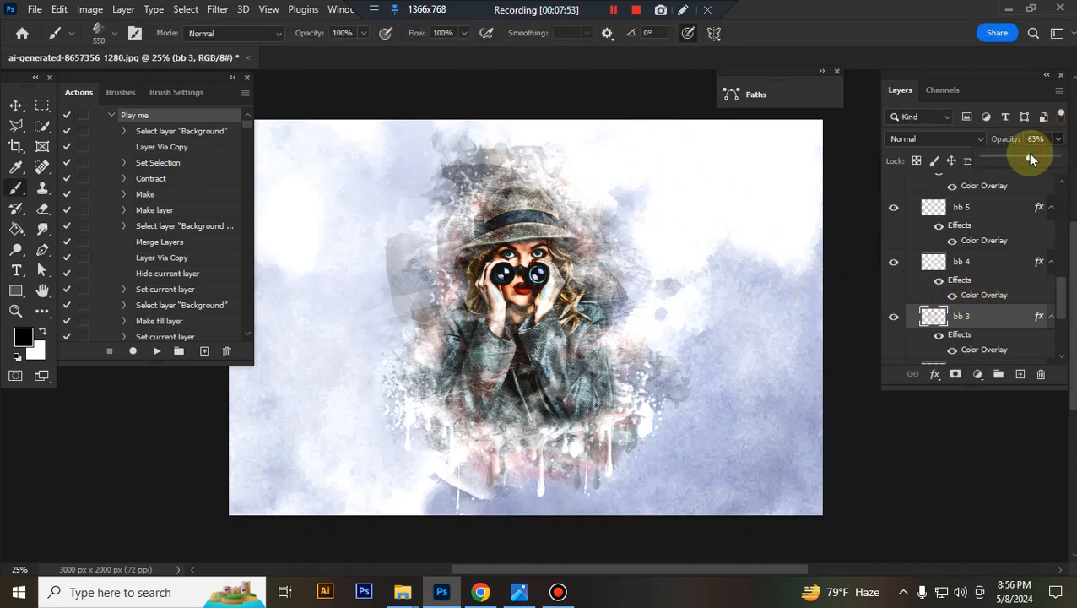
scroll(down, 3)
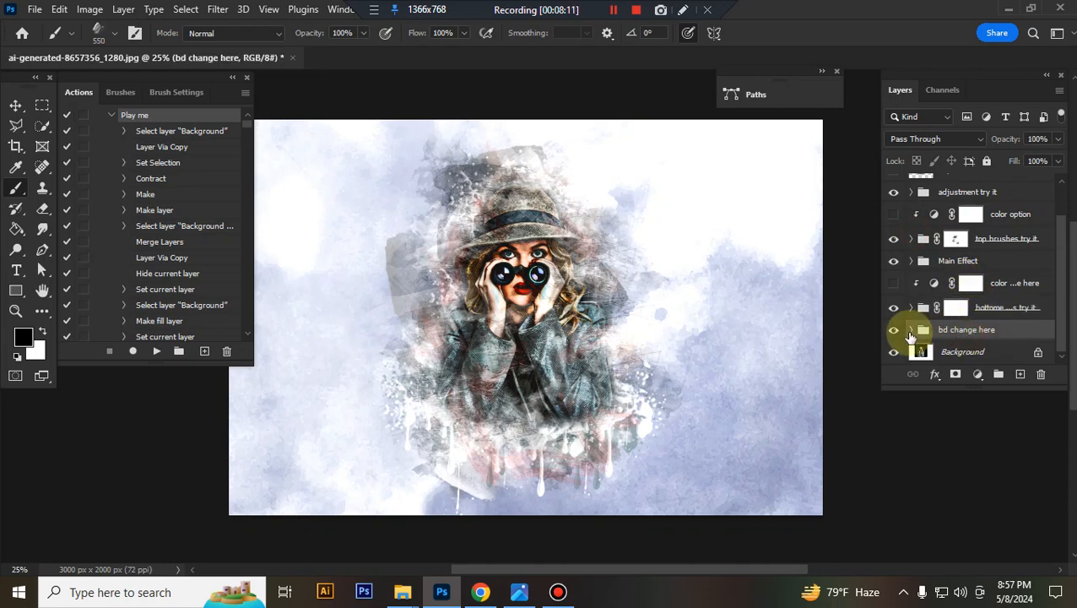
Fill the bd change here group's solid color layer with deep blue.
click(911, 329)
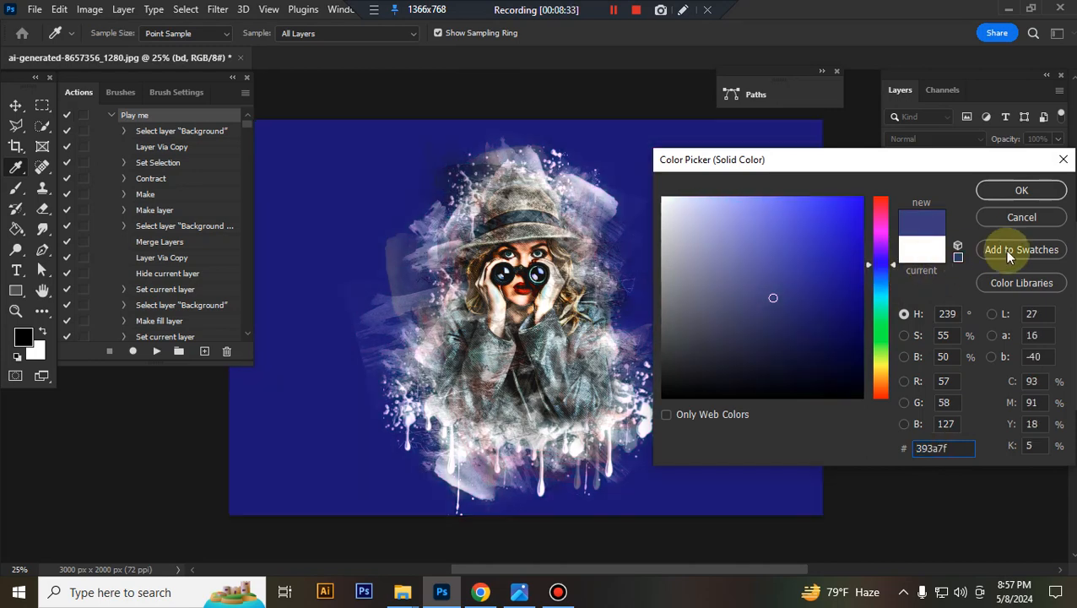
click(1022, 189)
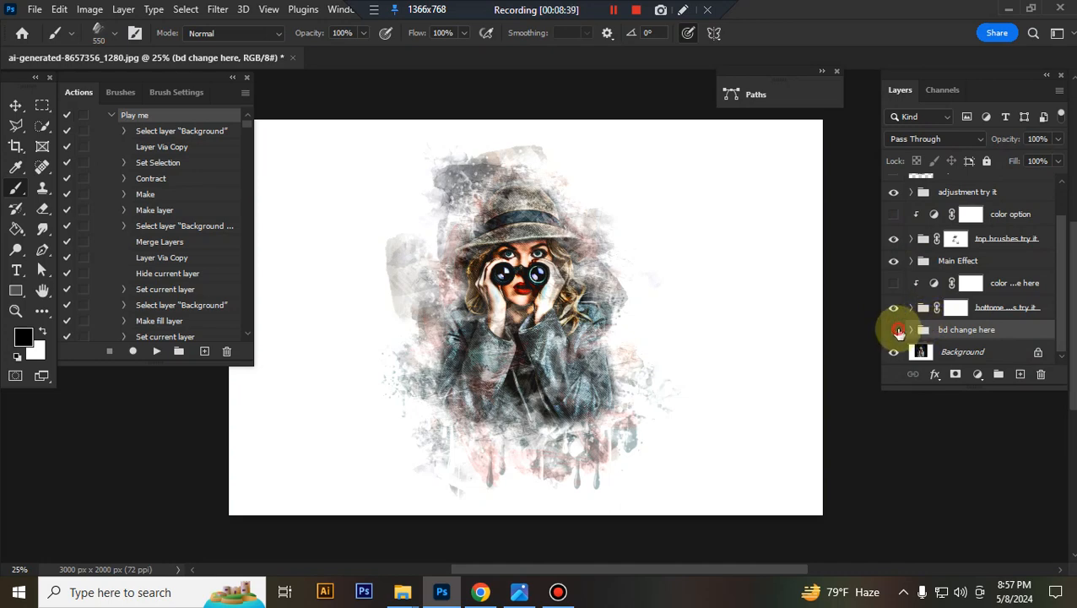
Hide the bd change here group and Background layer to show a transparent canvas.
click(893, 352)
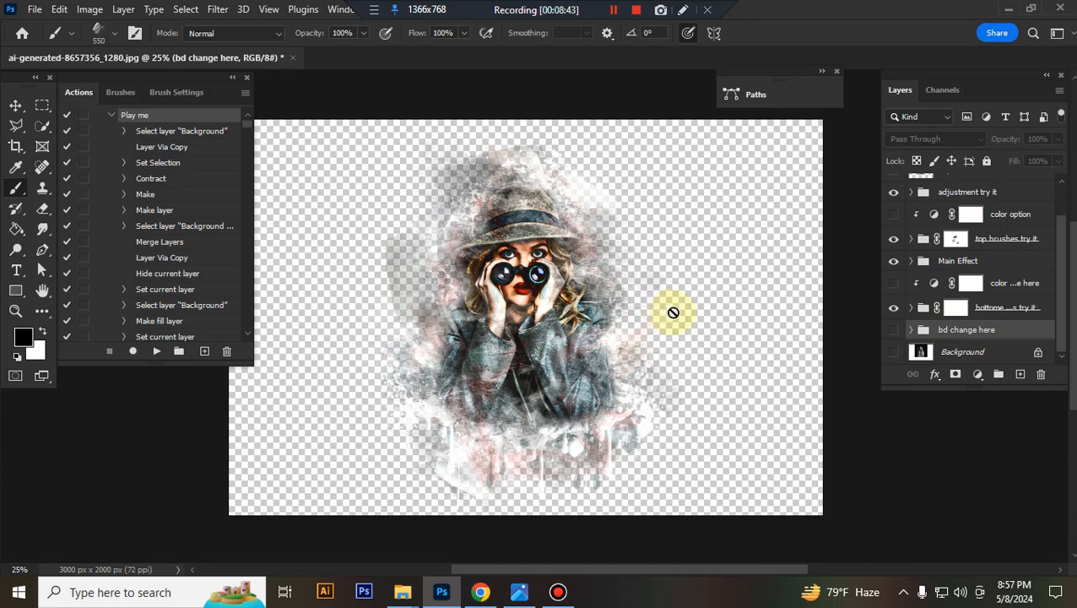
click(633, 15)
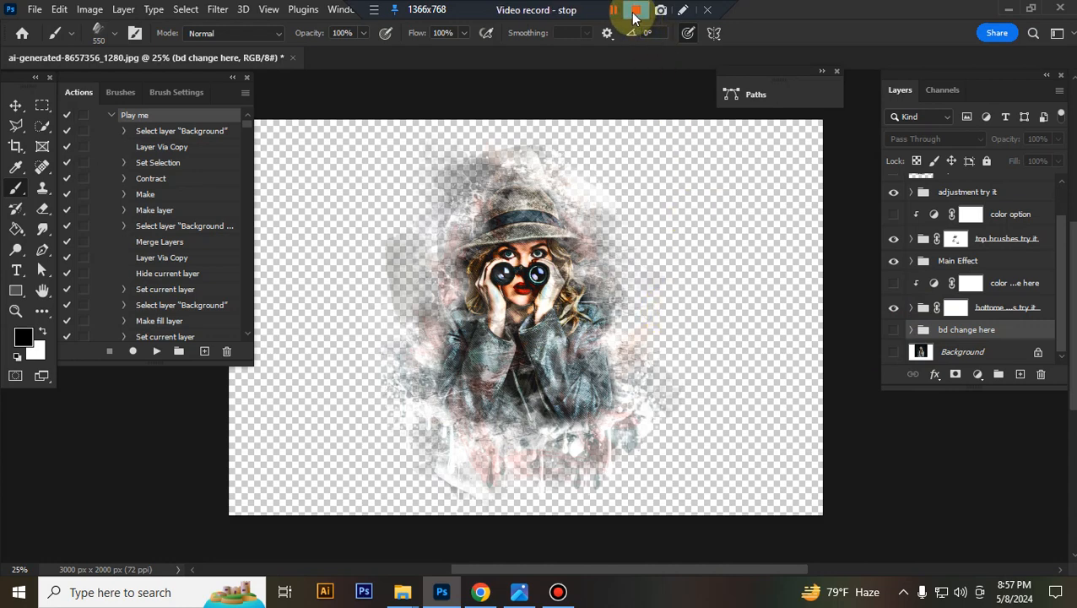